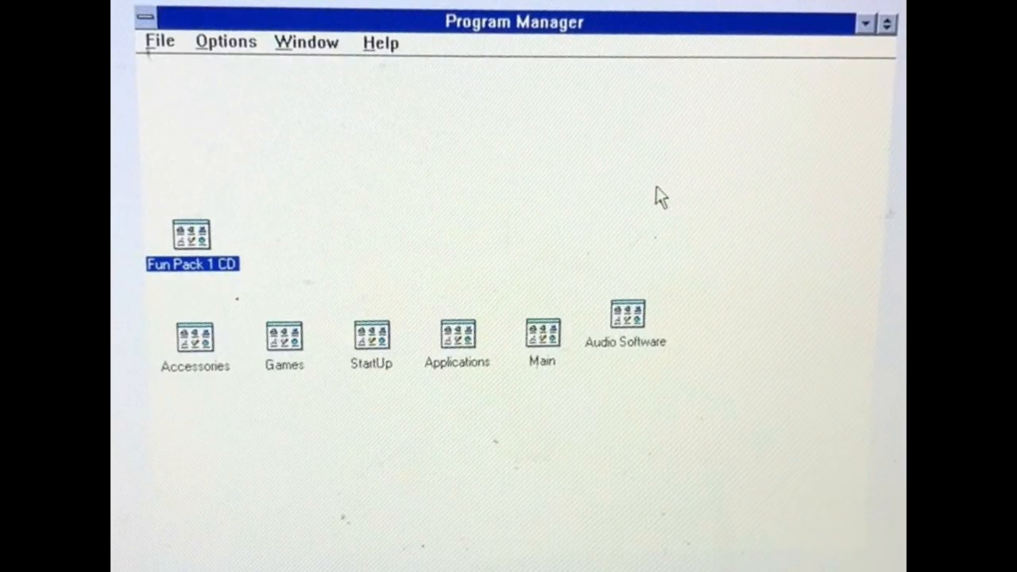
{"action": "mouse_move", "coordinate": [467, 85]}
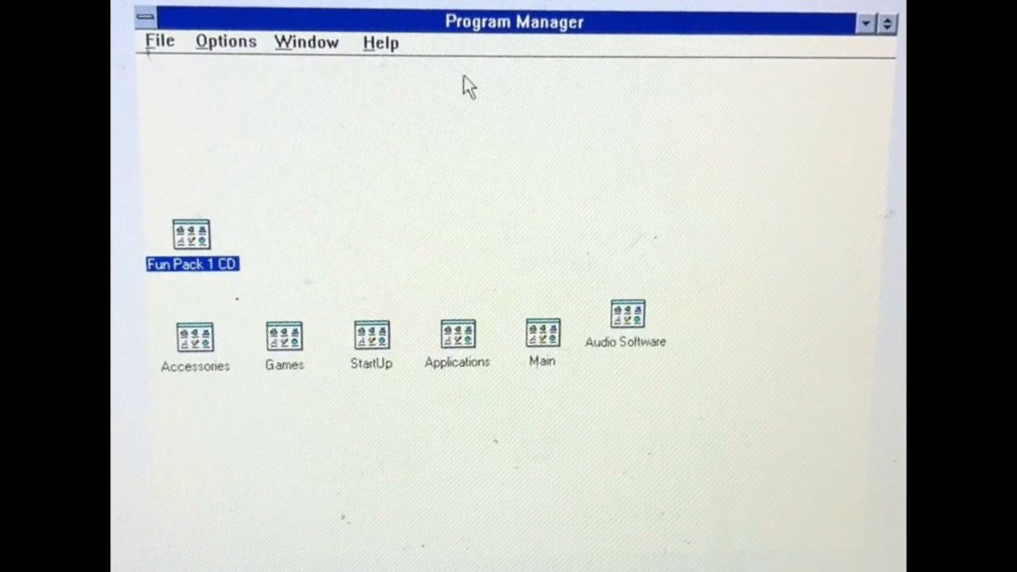
{"action": "mouse_move", "coordinate": [205, 491]}
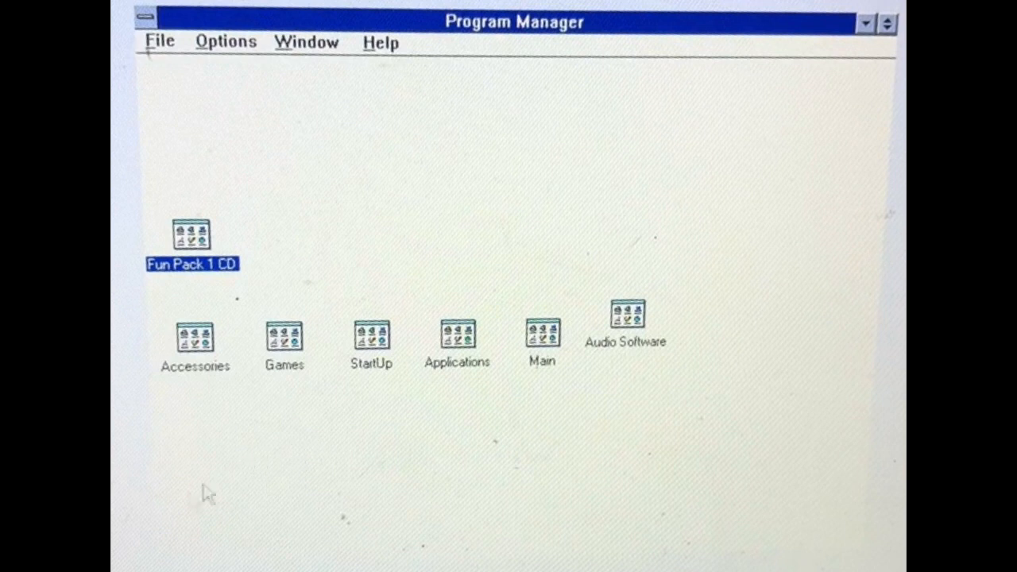
{"action": "mouse_move", "coordinate": [397, 167]}
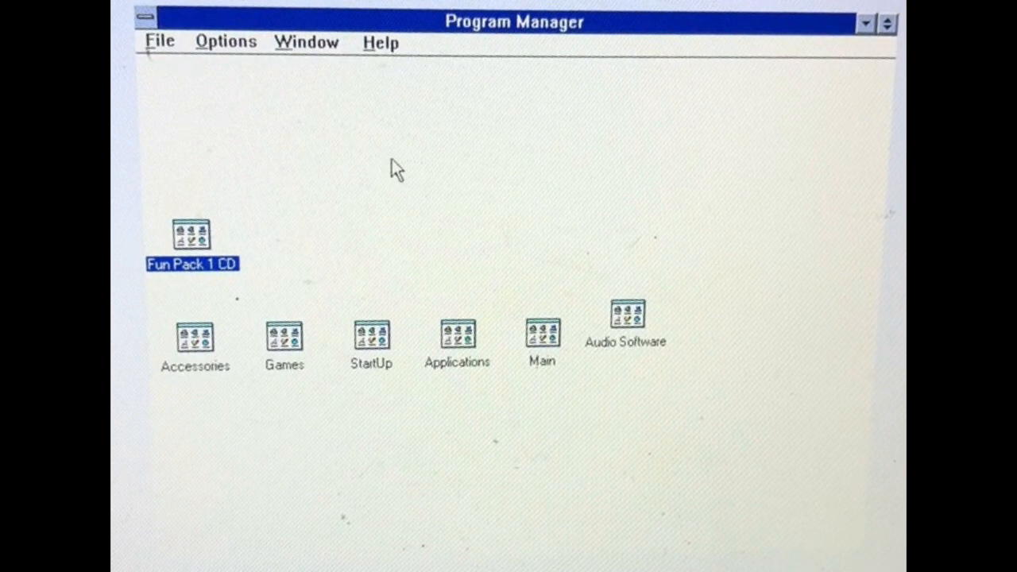
{"action": "mouse_move", "coordinate": [353, 158]}
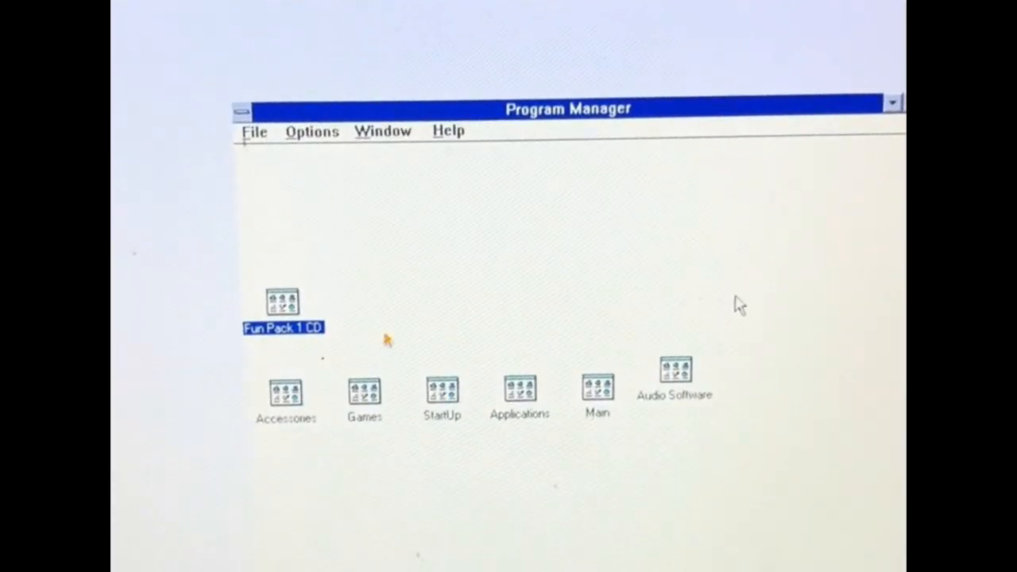
Launch File Manager from the Main group and show drive A's files (hc.dat, hctrial.dbf, serial.no, setup.exe)
{"action": "double_click", "coordinate": [596, 394]}
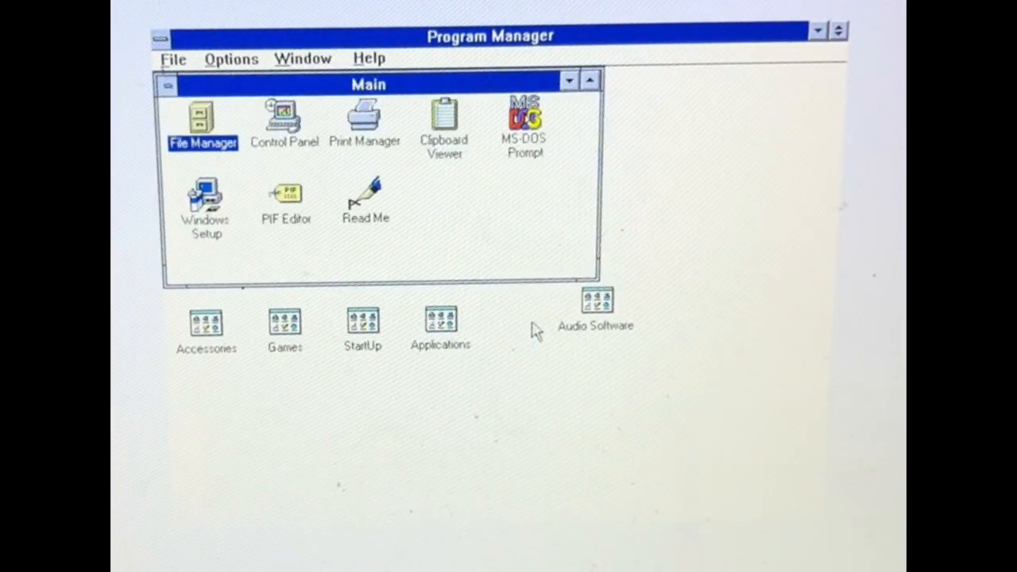
{"action": "double_click", "coordinate": [202, 123]}
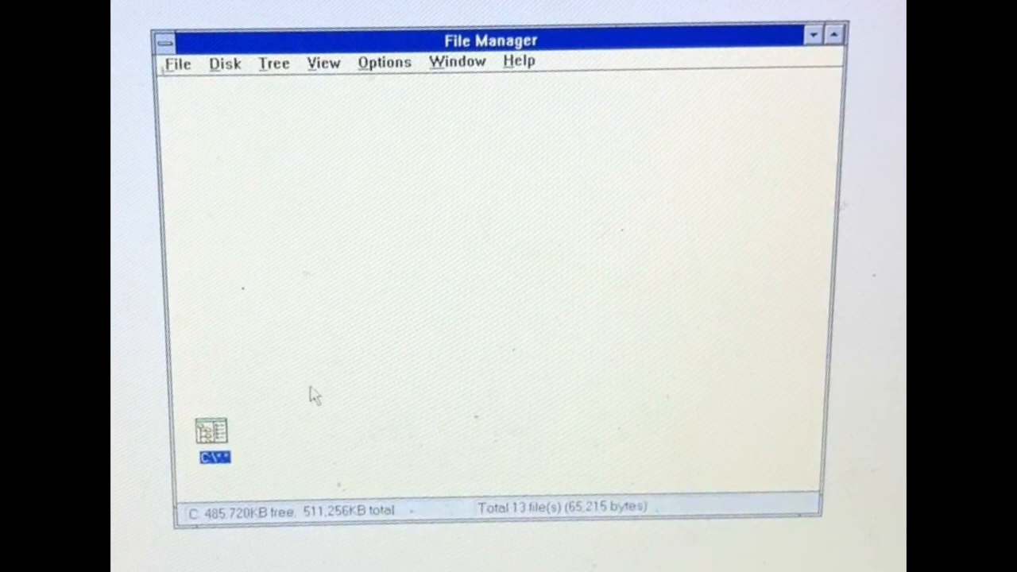
{"action": "double_click", "coordinate": [213, 433]}
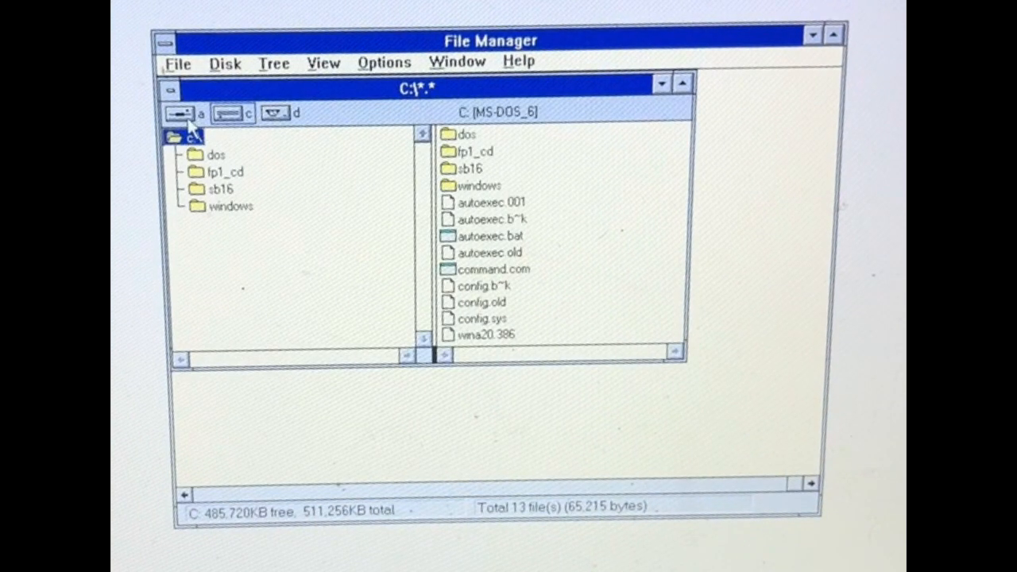
{"action": "left_click", "coordinate": [178, 113]}
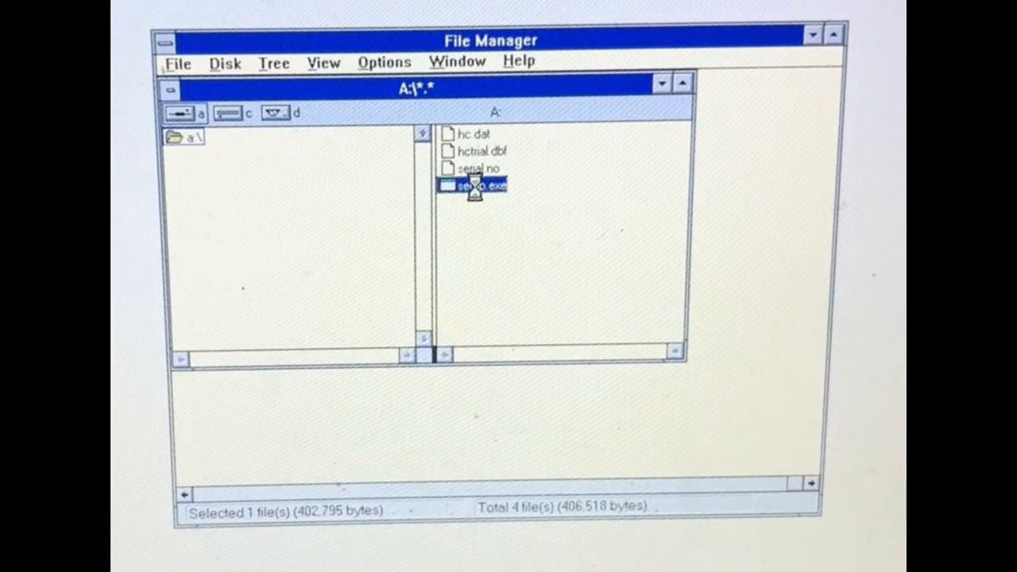
Run setup.exe from drive A to start the InTime installer's welcome message
{"action": "double_click", "coordinate": [473, 185]}
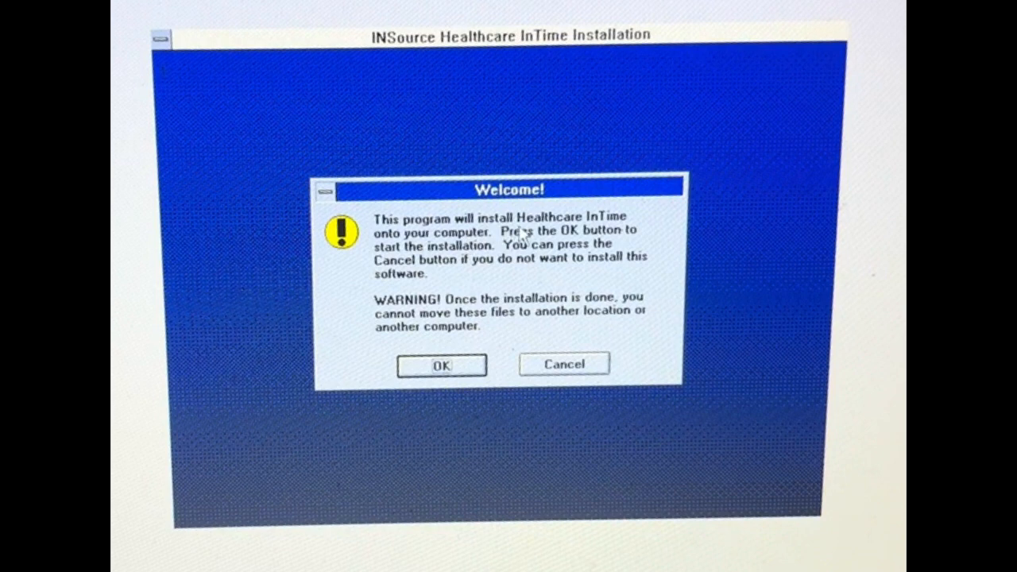
{"action": "mouse_move", "coordinate": [344, 258]}
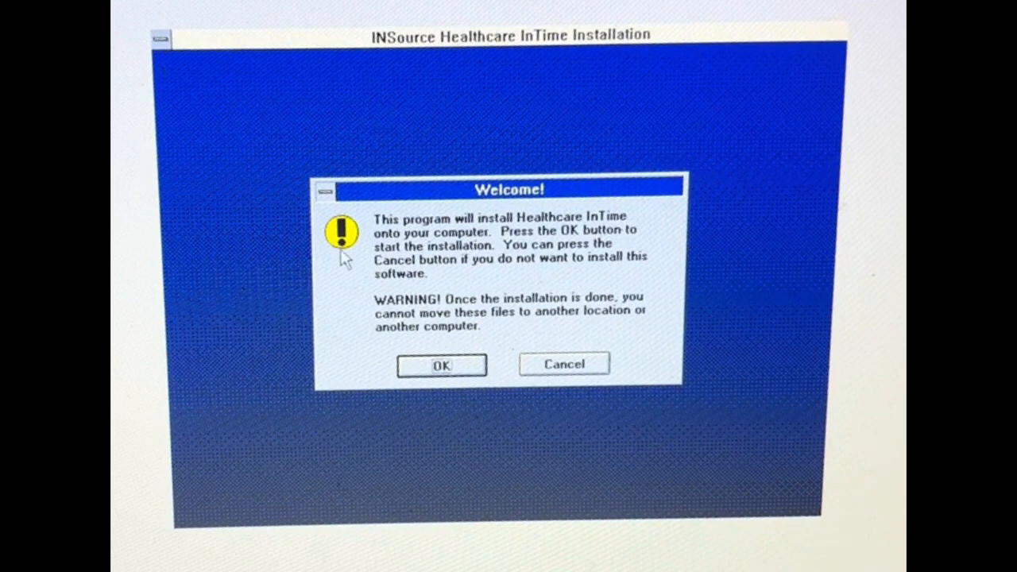
{"action": "mouse_move", "coordinate": [584, 242]}
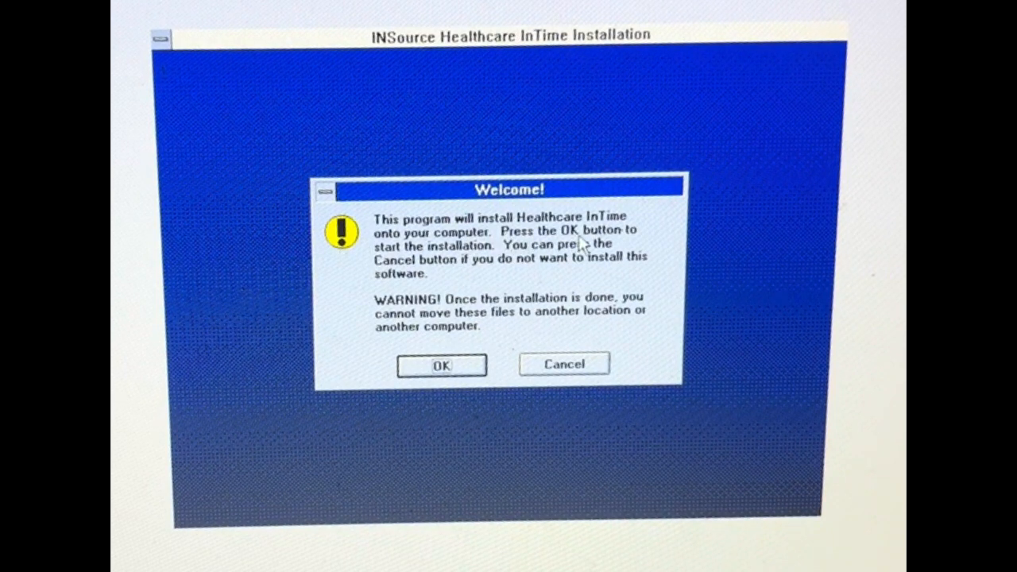
{"action": "mouse_move", "coordinate": [521, 258]}
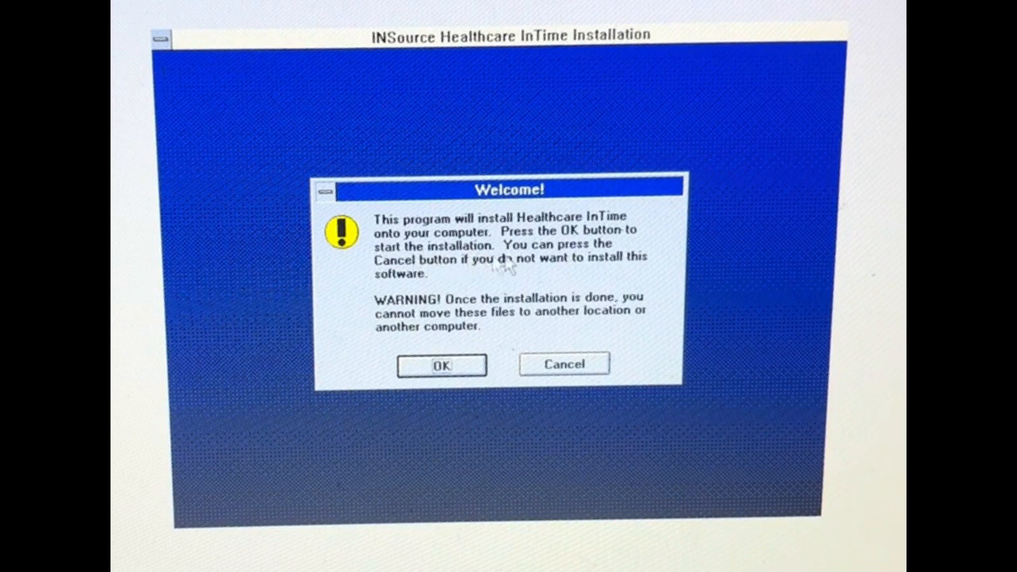
{"action": "mouse_move", "coordinate": [398, 273]}
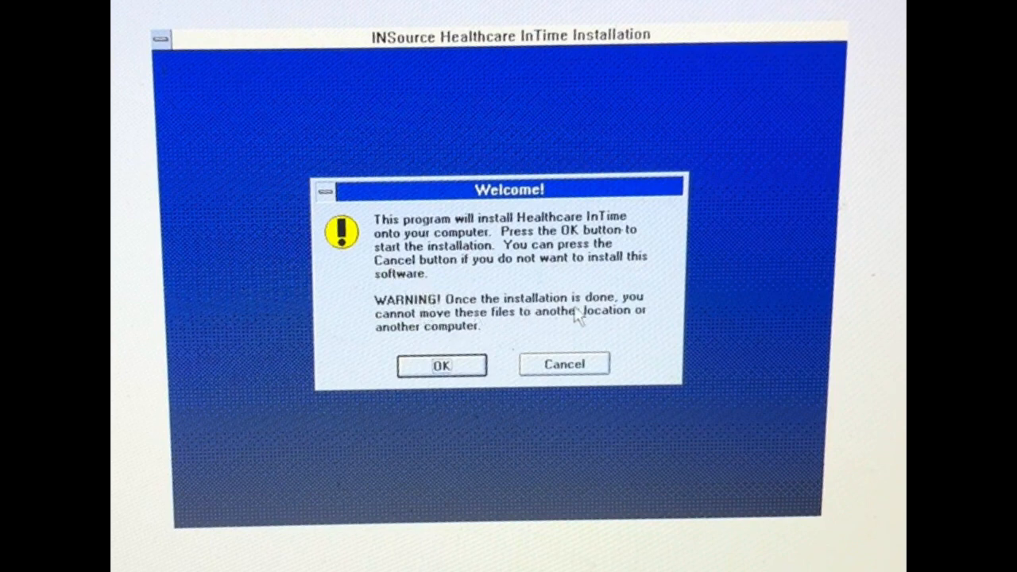
{"action": "mouse_move", "coordinate": [533, 322]}
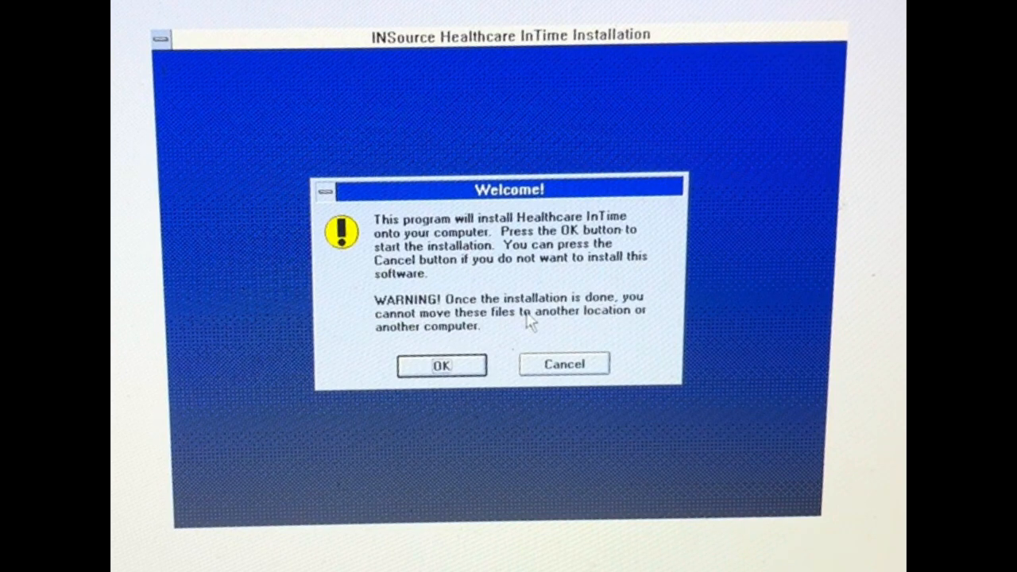
{"action": "mouse_move", "coordinate": [417, 338]}
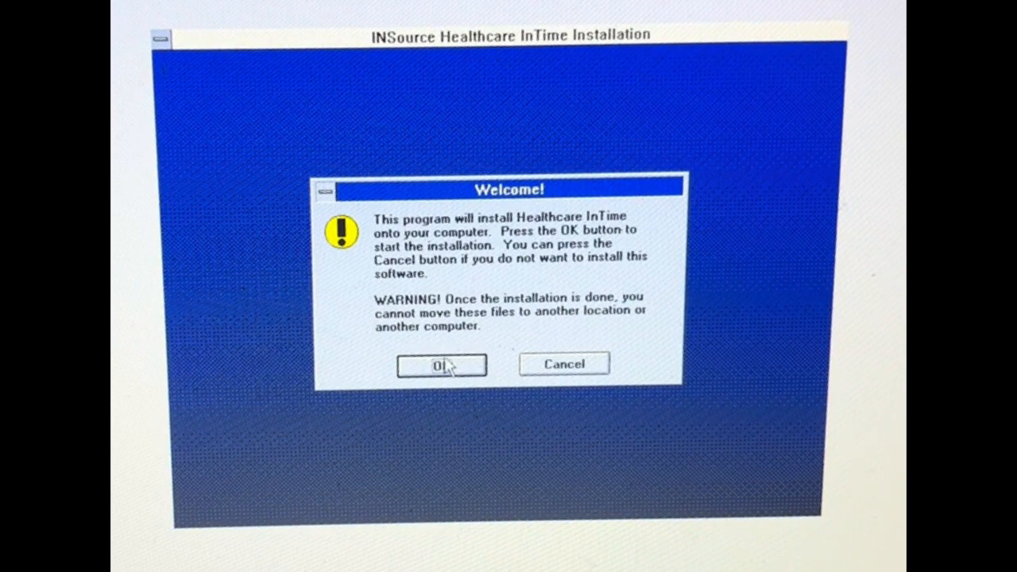
Accept the welcome, keep C:\INSOURCE as destination and choose to back up replaced files
{"action": "left_click", "coordinate": [441, 364]}
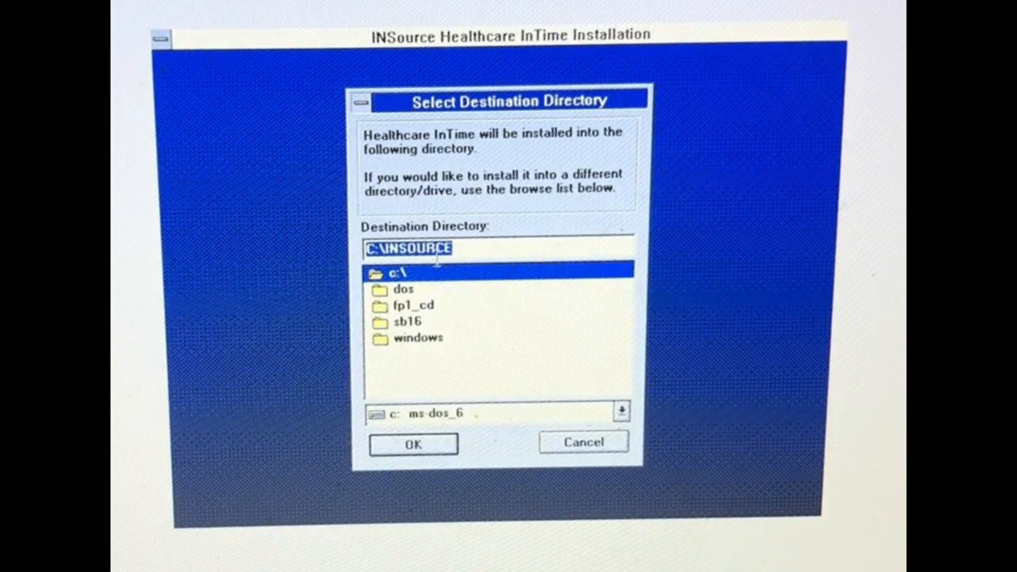
{"action": "mouse_move", "coordinate": [405, 289]}
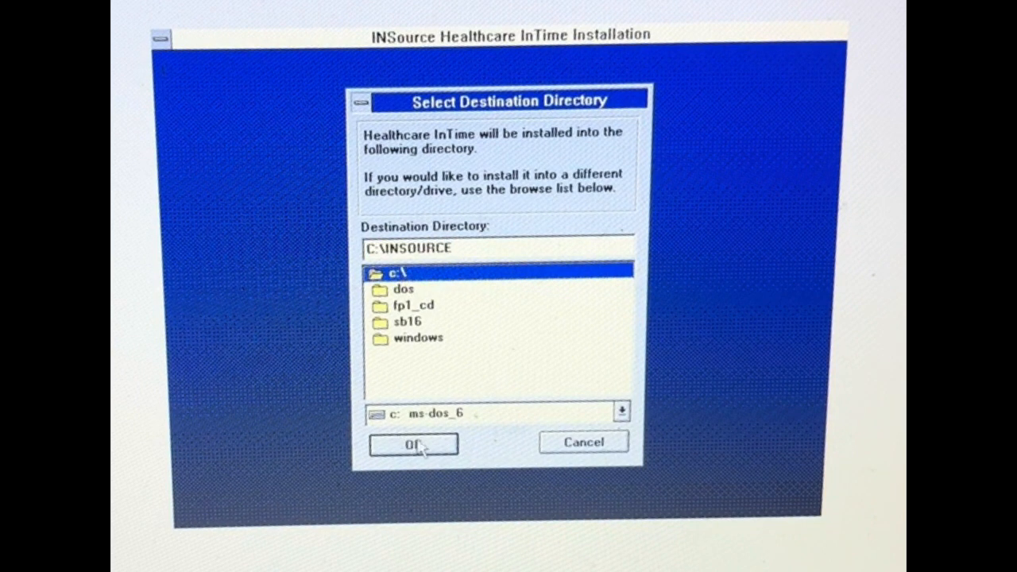
{"action": "left_click", "coordinate": [412, 443]}
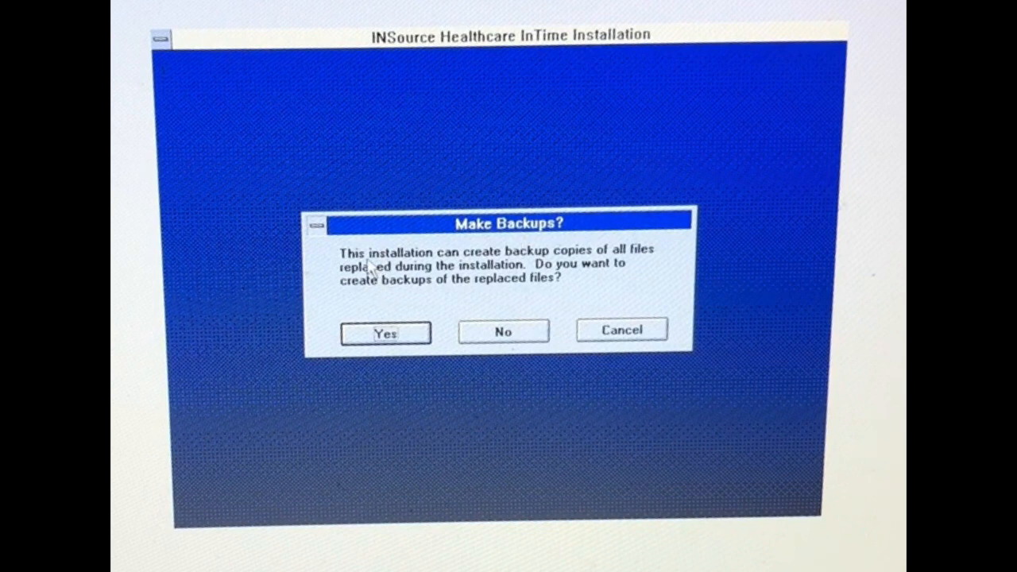
{"action": "mouse_move", "coordinate": [568, 266]}
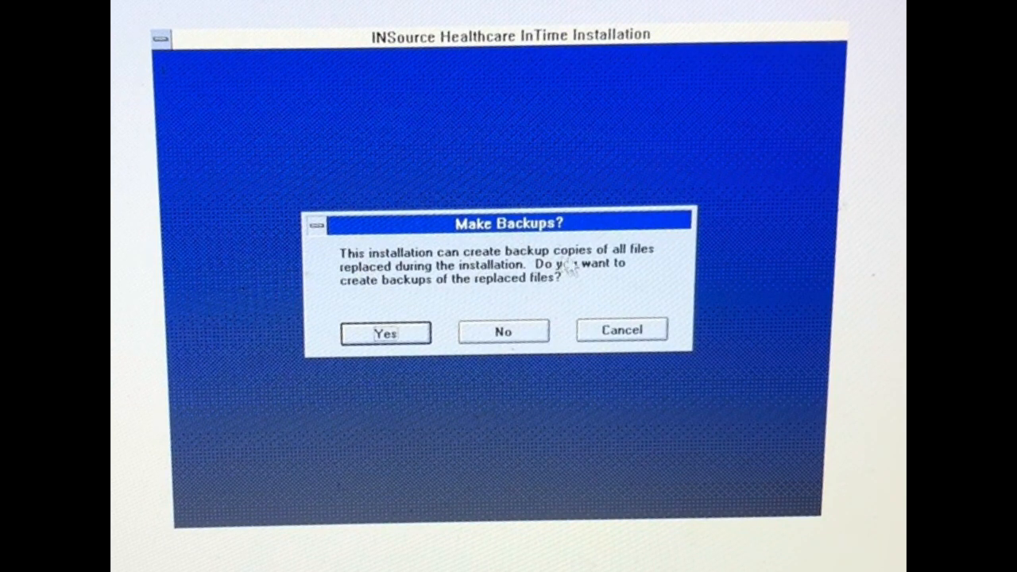
{"action": "mouse_move", "coordinate": [468, 275]}
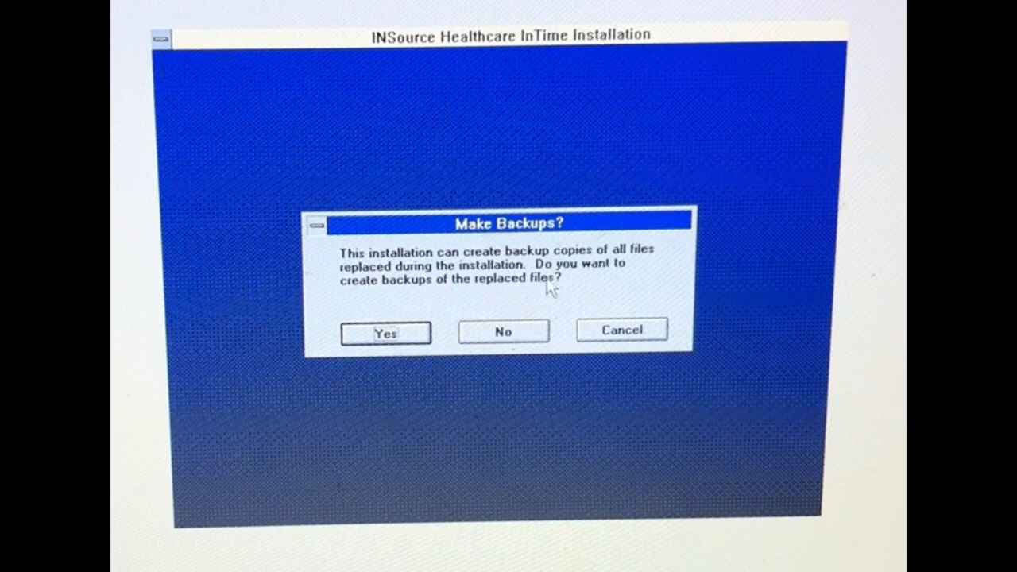
{"action": "left_click", "coordinate": [385, 332]}
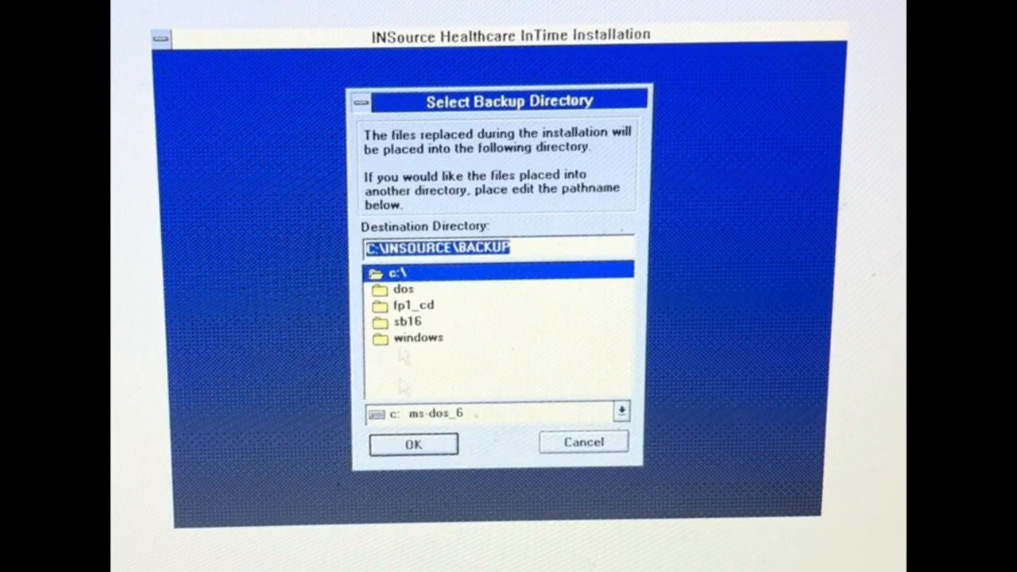
{"action": "left_click", "coordinate": [412, 443]}
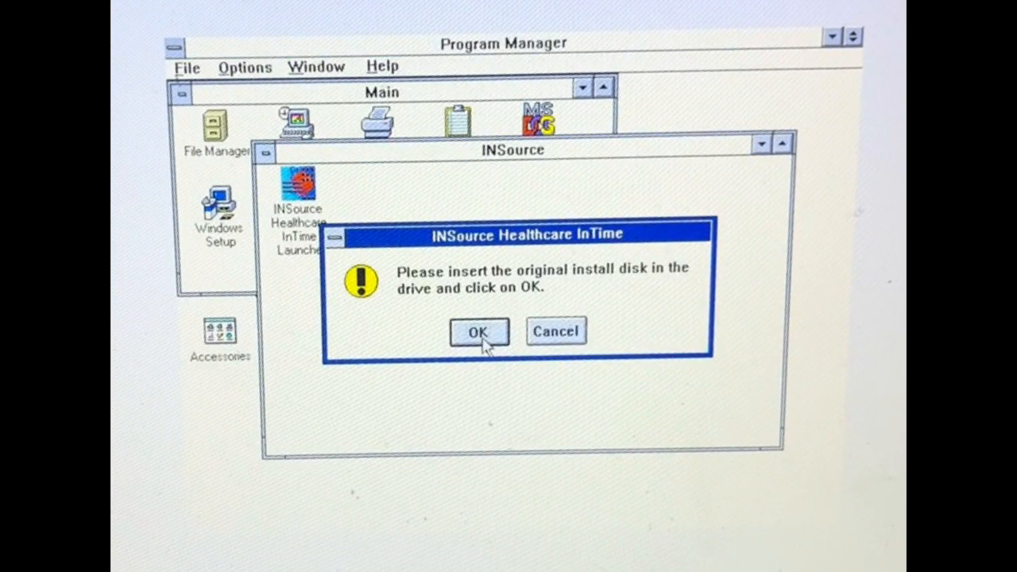
Confirm the install disk, launch InTime and acknowledge the 300-minutes-remaining notice
{"action": "left_click", "coordinate": [479, 331]}
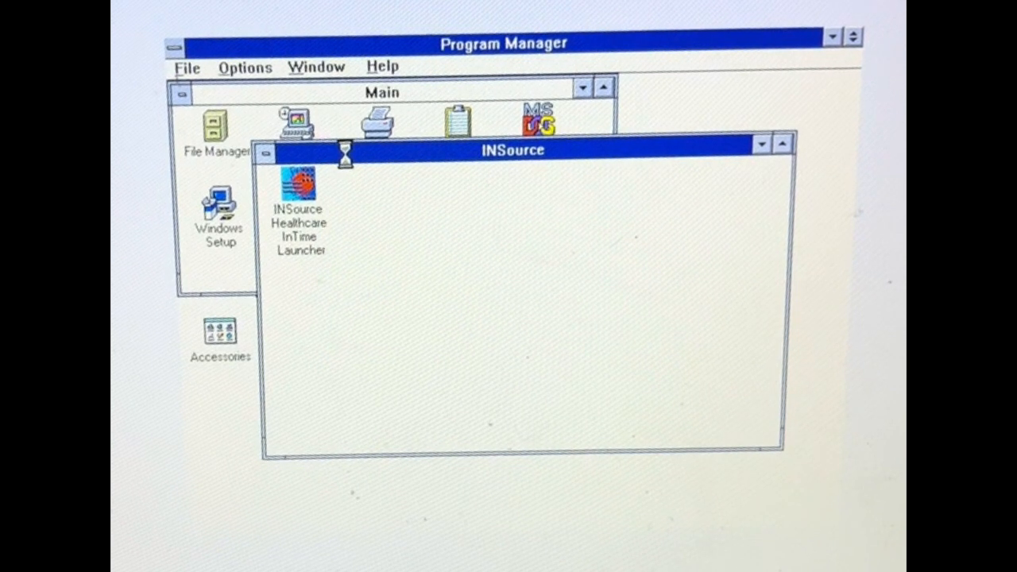
{"action": "double_click", "coordinate": [297, 181]}
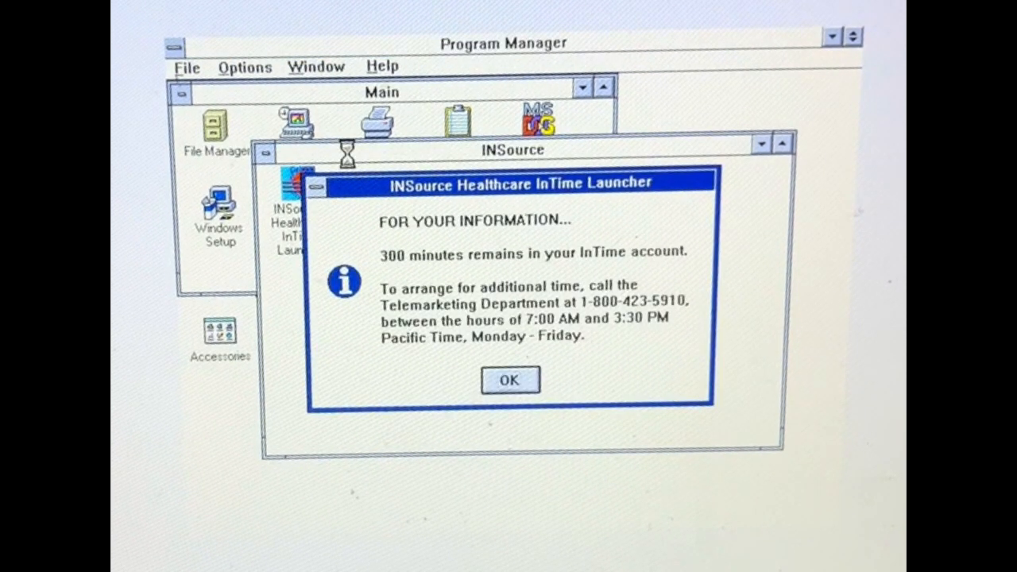
{"action": "mouse_move", "coordinate": [558, 255]}
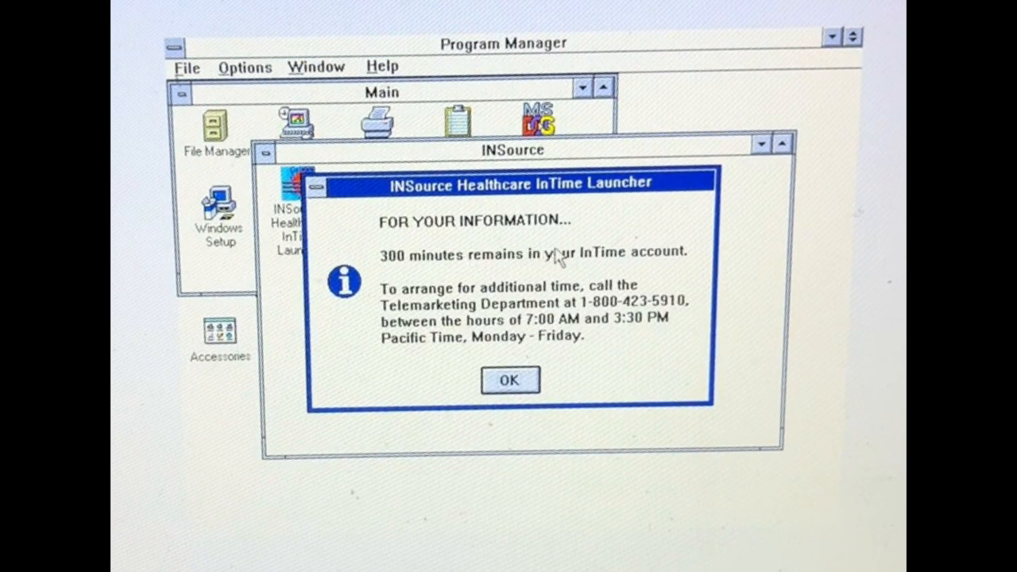
{"action": "mouse_move", "coordinate": [651, 270]}
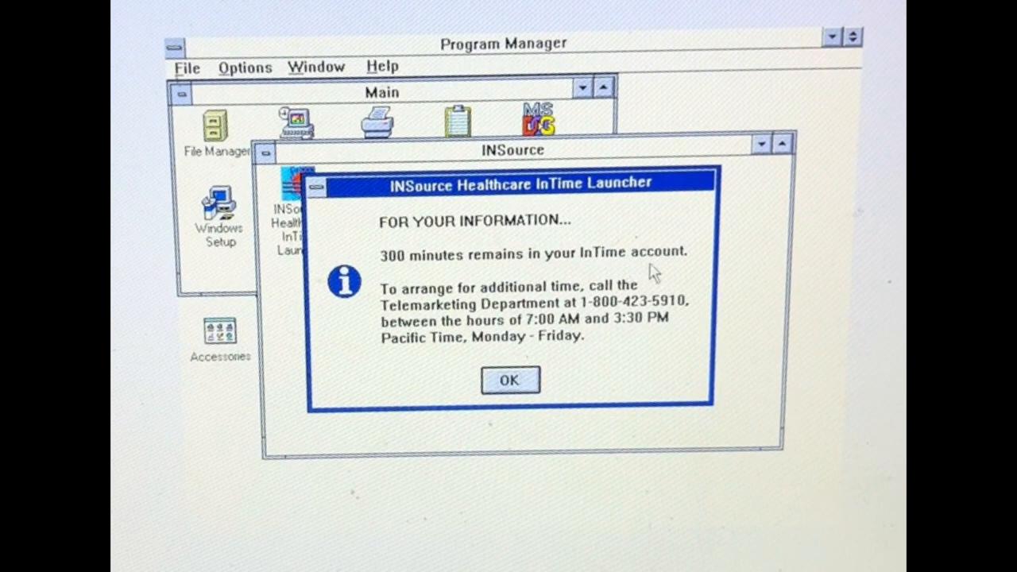
{"action": "mouse_move", "coordinate": [499, 304]}
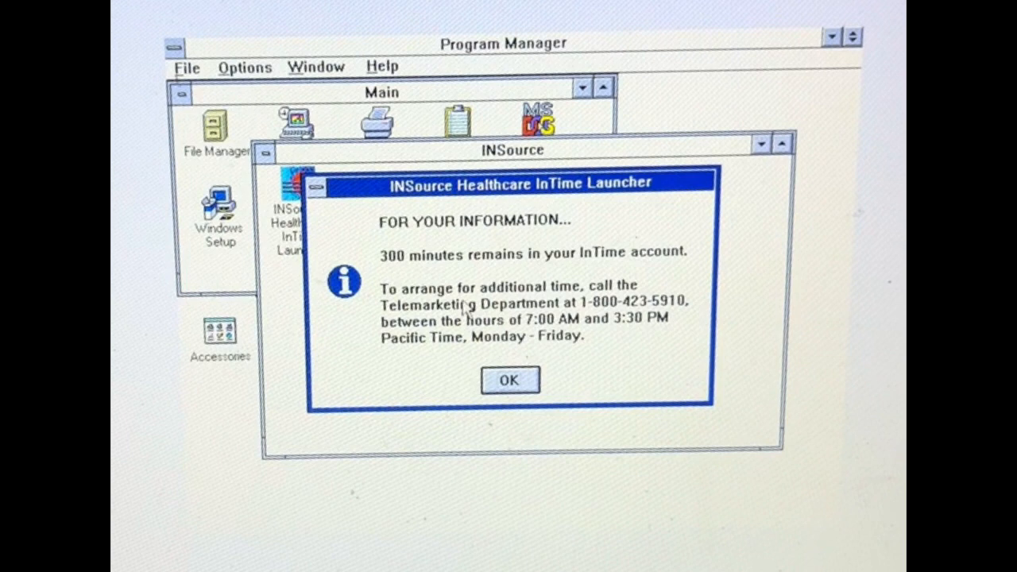
{"action": "mouse_move", "coordinate": [516, 337]}
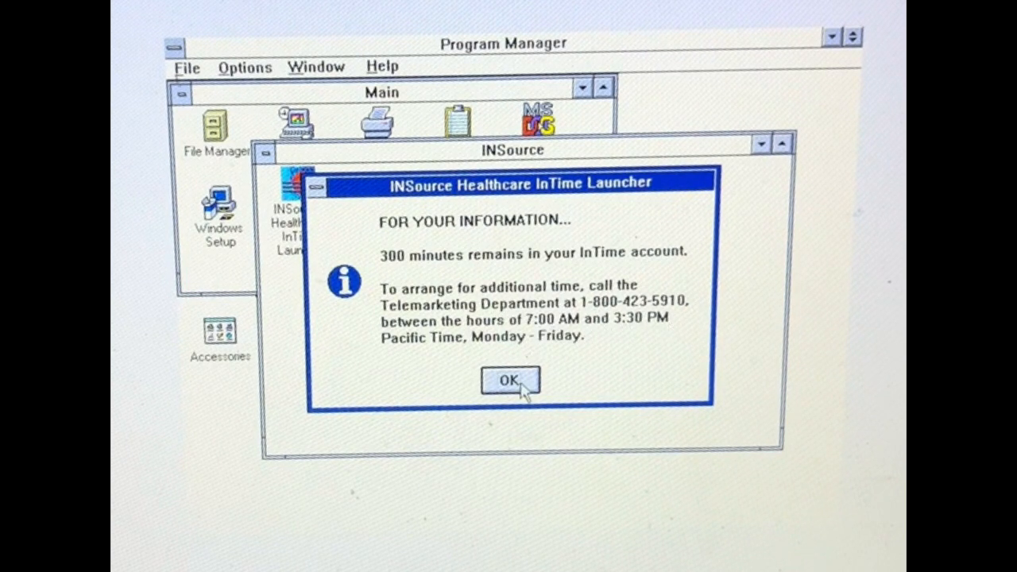
{"action": "left_click", "coordinate": [510, 381]}
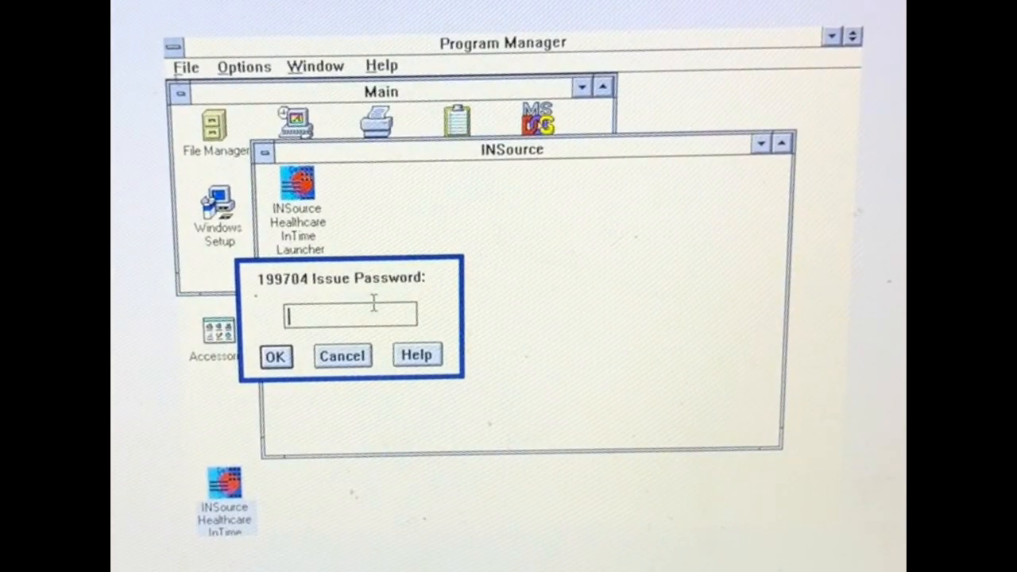
Enter a 199704 issue password containing digits, submit it and acknowledge the Incorrect Password message
{"action": "type", "text": "00"}
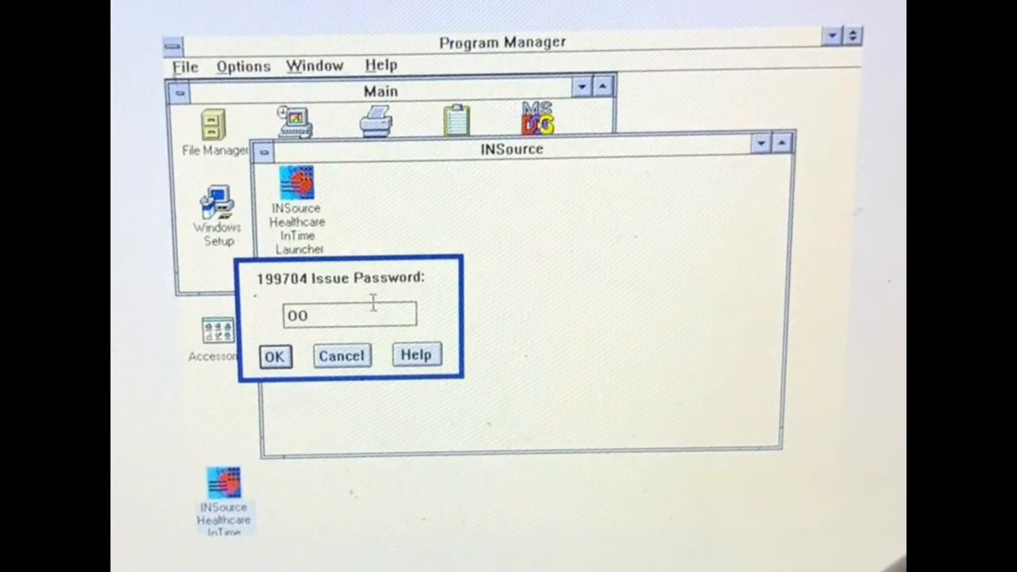
{"action": "type", "text": "n"}
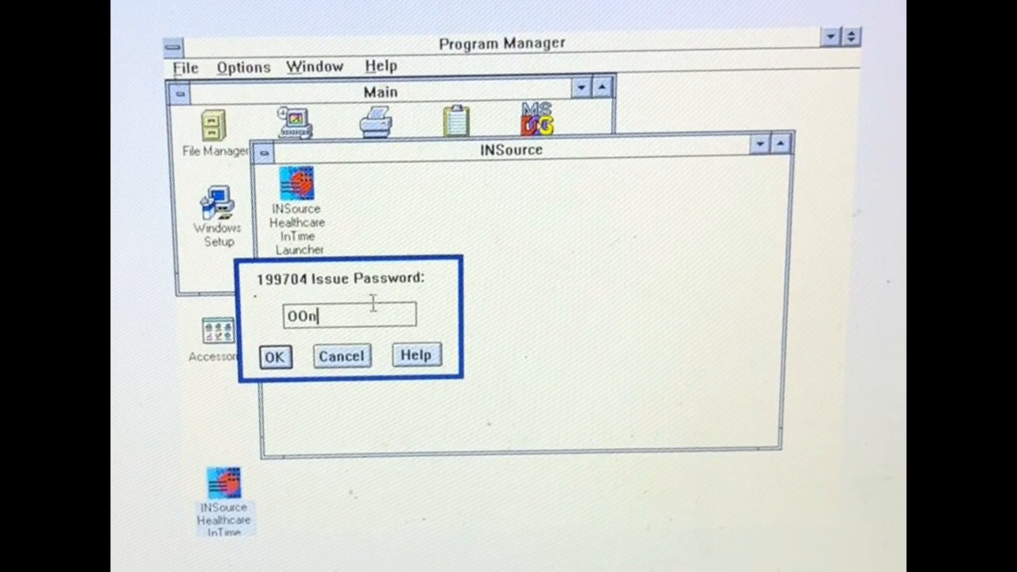
{"action": "type", "text": "1"}
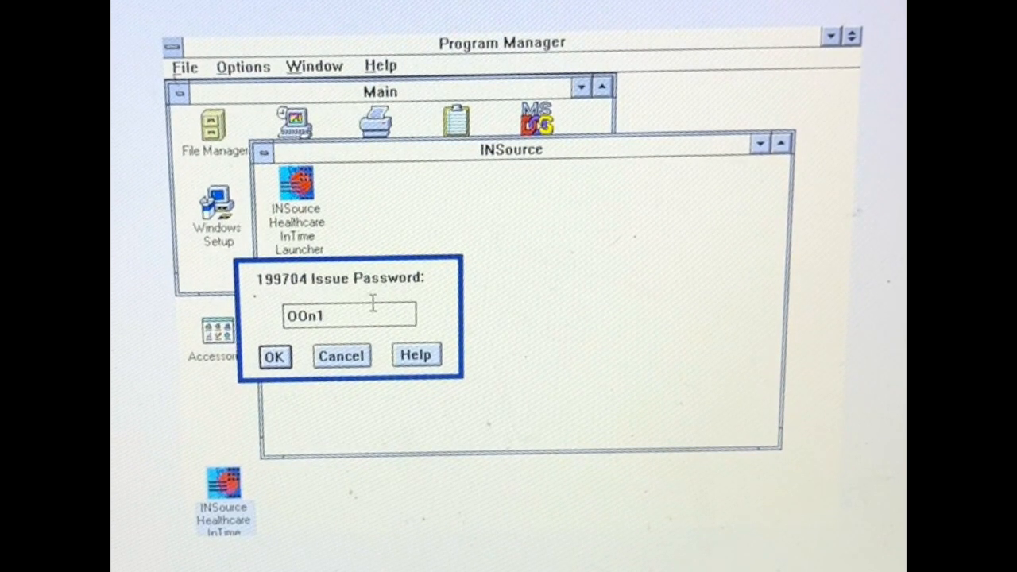
{"action": "type", "text": "PU"}
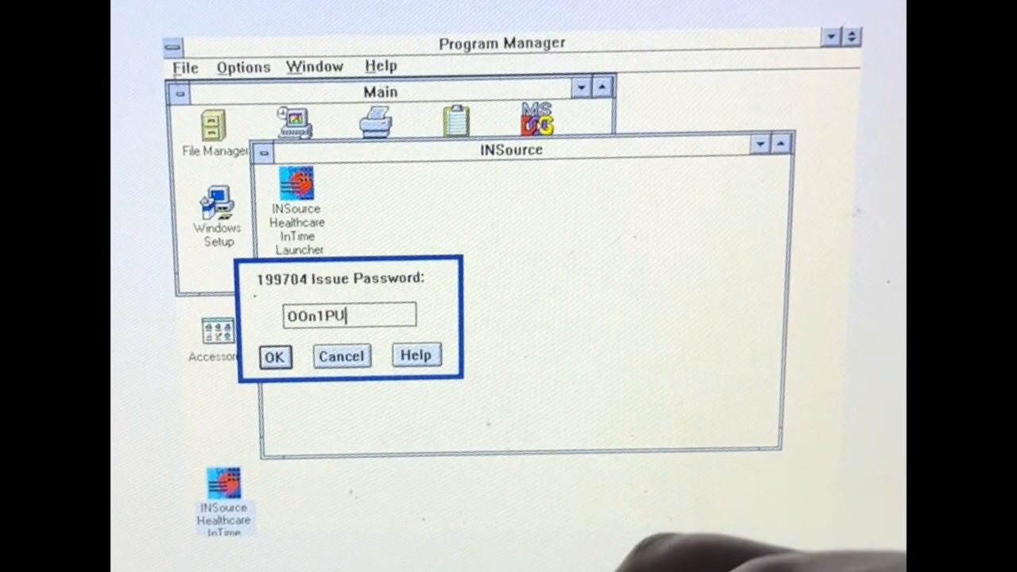
{"action": "type", "text": "Yn"}
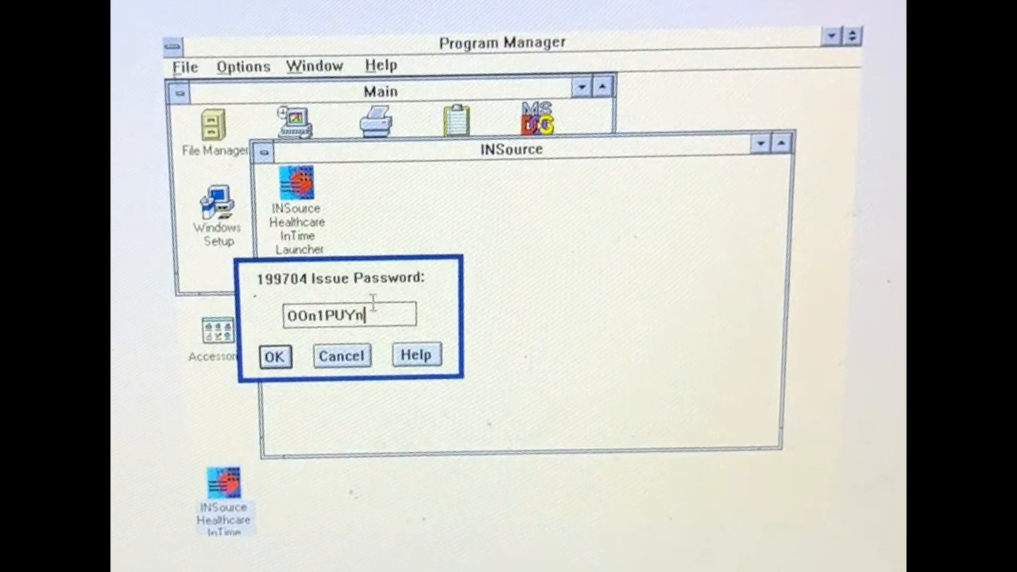
{"action": "left_click", "coordinate": [274, 355]}
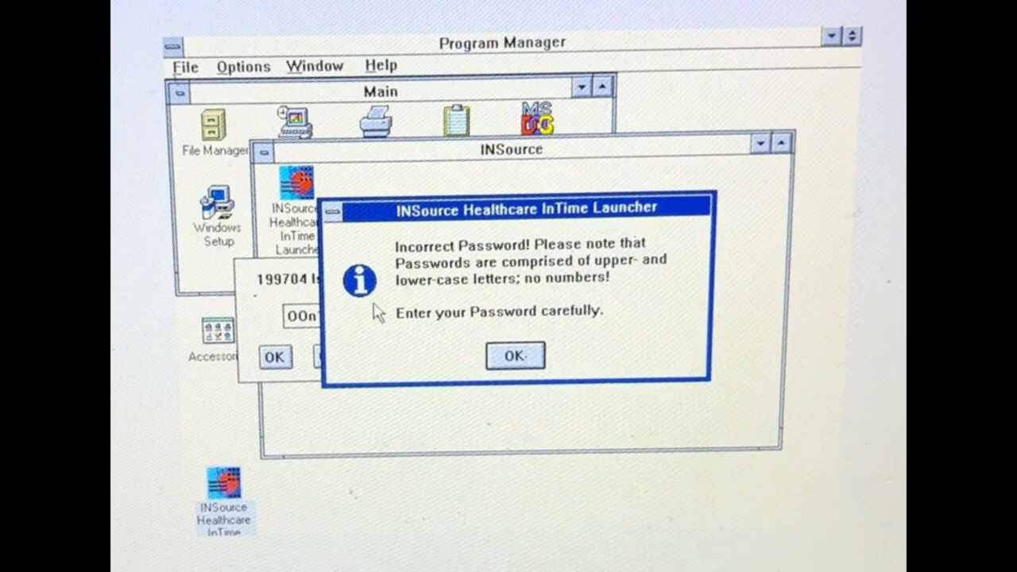
{"action": "left_click", "coordinate": [515, 356]}
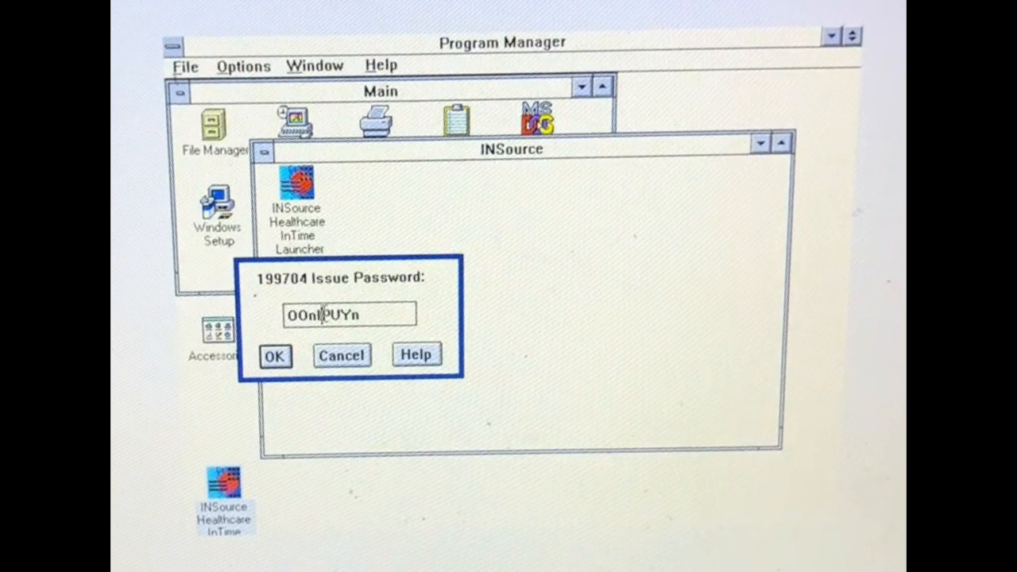
Submit the corrected issue password and accept the April 1997 CD-ROM disc warning
{"action": "left_click", "coordinate": [274, 355]}
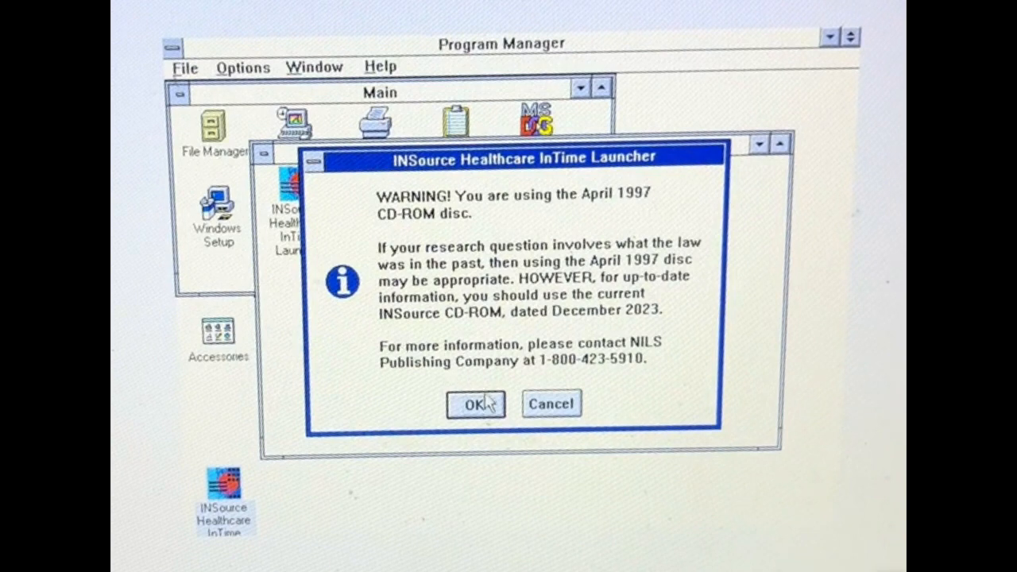
{"action": "left_click", "coordinate": [476, 404]}
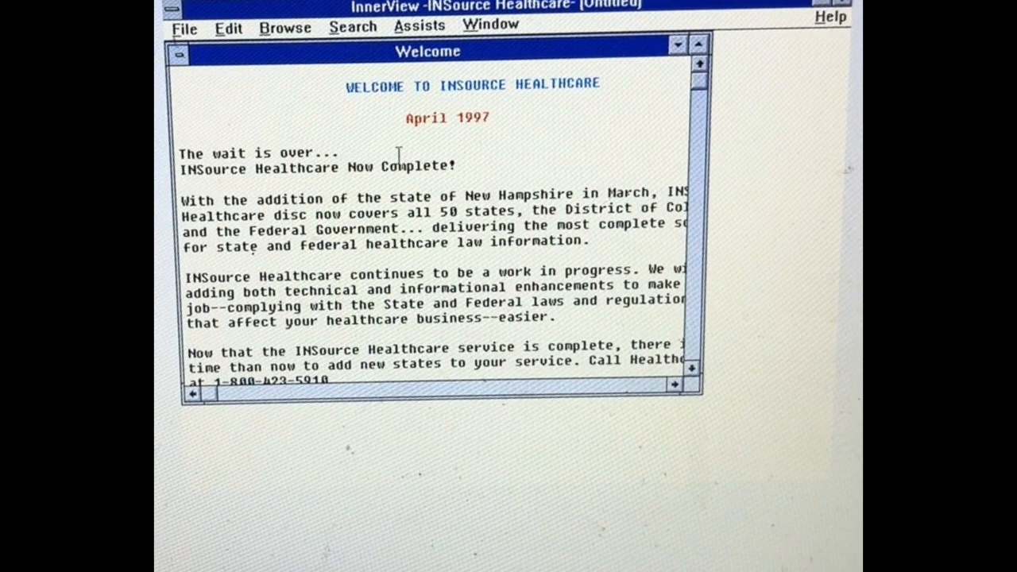
{"action": "mouse_move", "coordinate": [685, 207]}
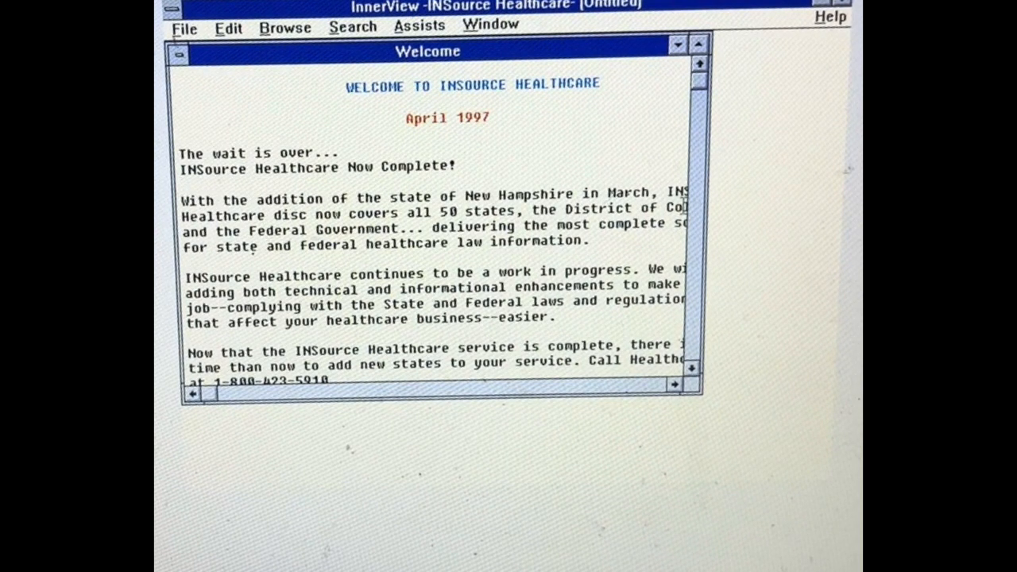
Scroll through the Welcome text, close it from its control menu and answer the save-investigation prompt
{"action": "scroll", "scroll_direction": "down", "scroll_amount": 3}
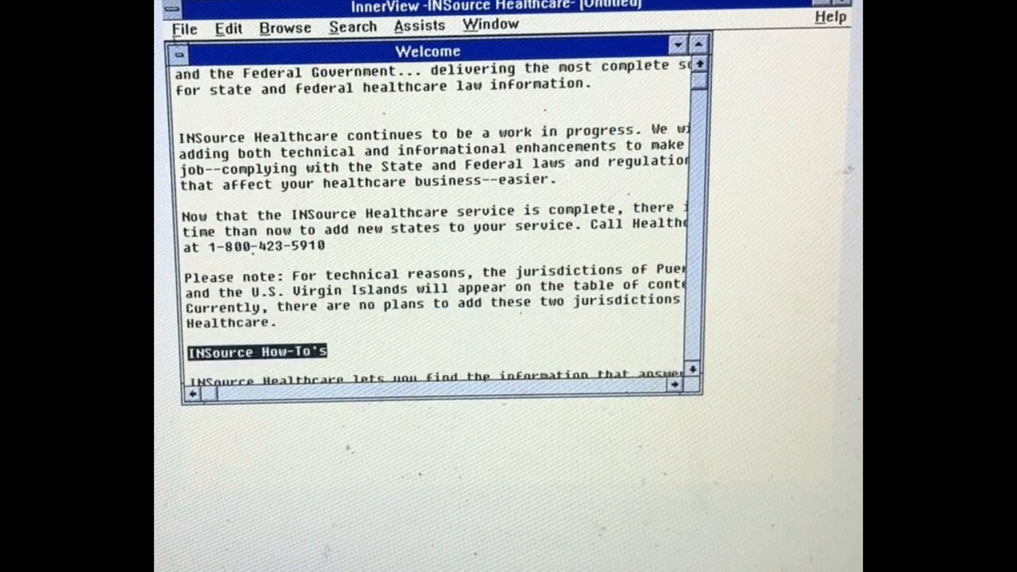
{"action": "scroll", "scroll_direction": "down", "scroll_amount": 3}
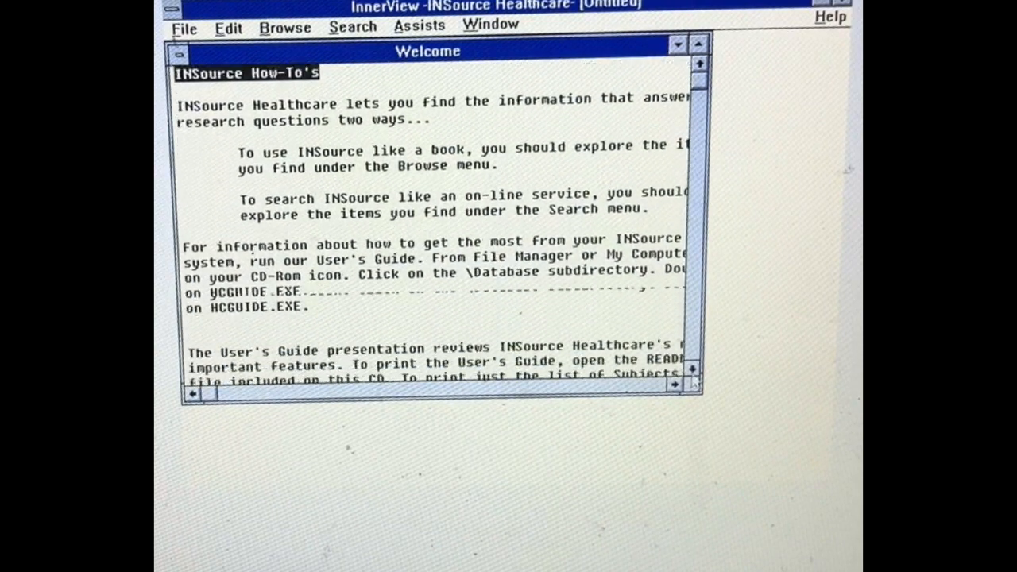
{"action": "scroll", "scroll_direction": "down", "scroll_amount": 3}
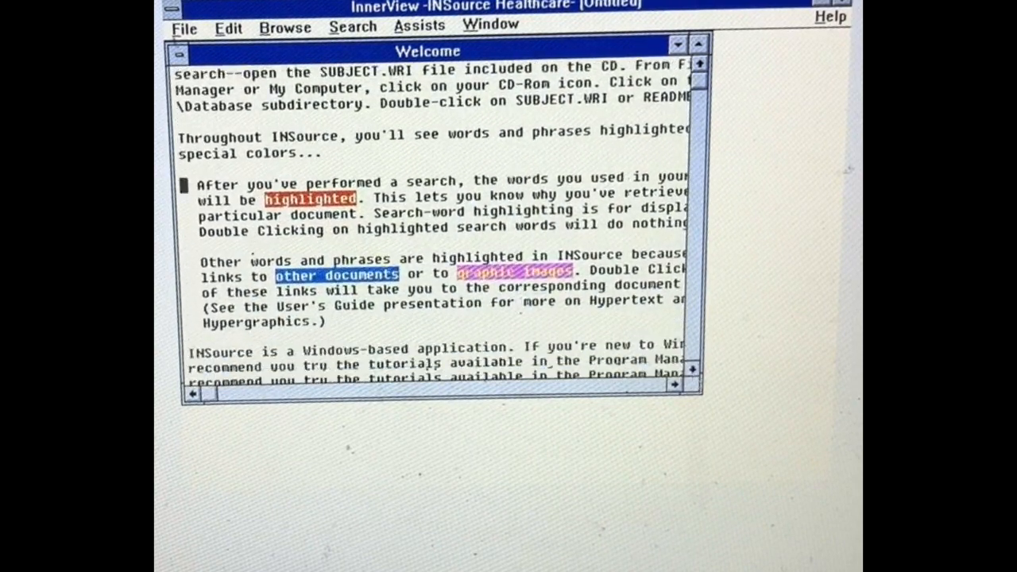
{"action": "scroll", "scroll_direction": "down", "scroll_amount": 3}
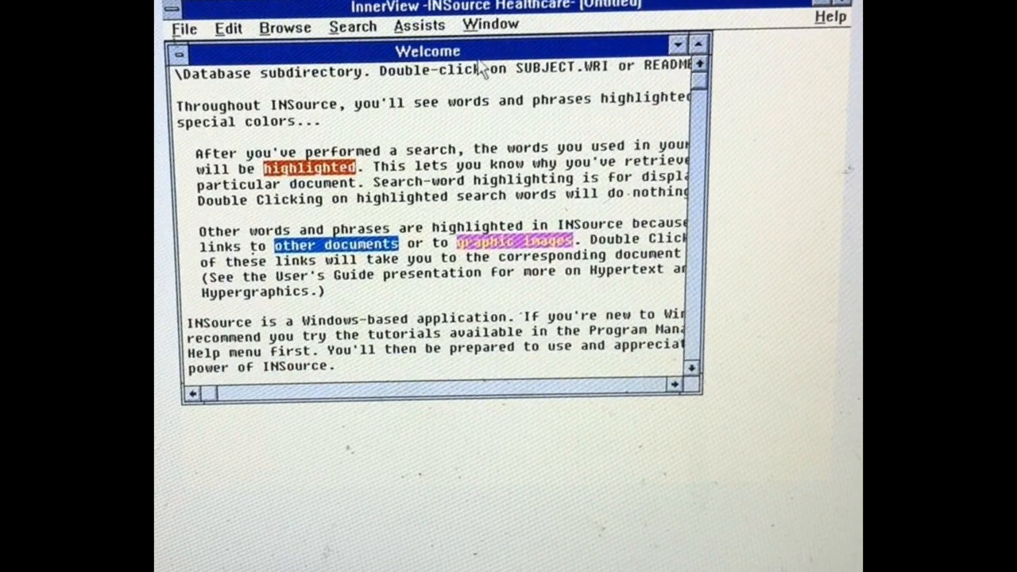
{"action": "left_click", "coordinate": [178, 51]}
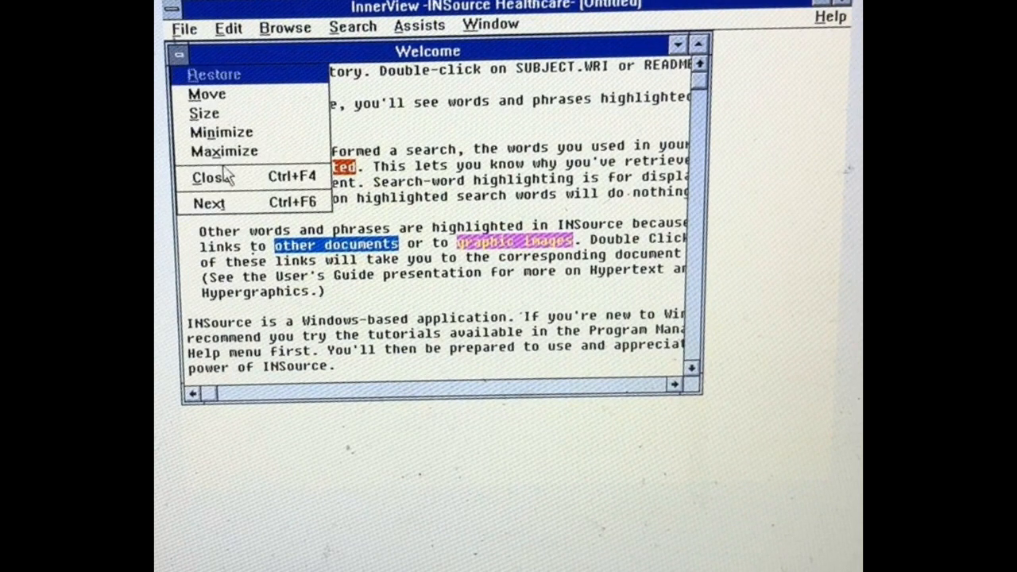
{"action": "left_click", "coordinate": [209, 177]}
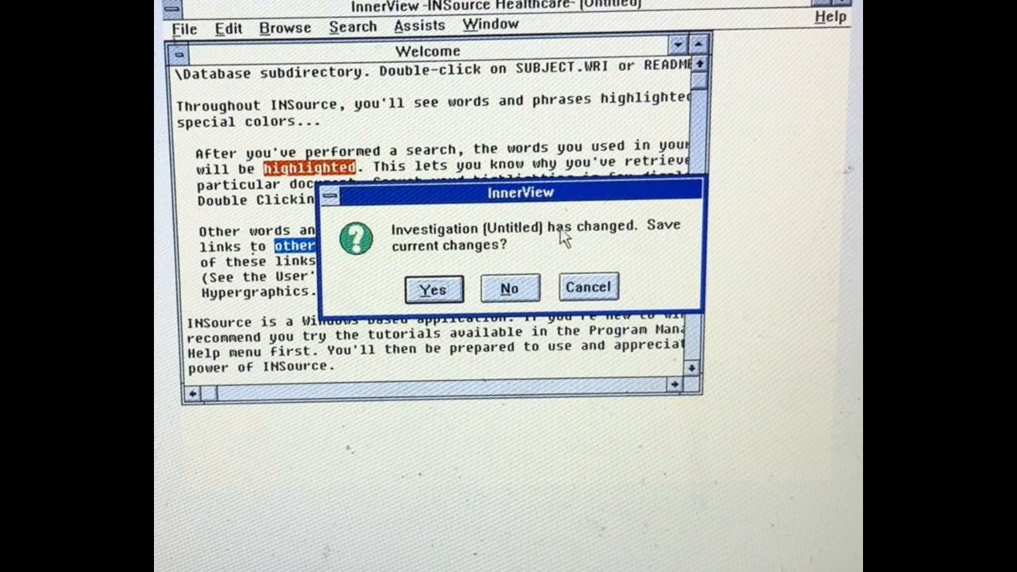
{"action": "left_click", "coordinate": [434, 289]}
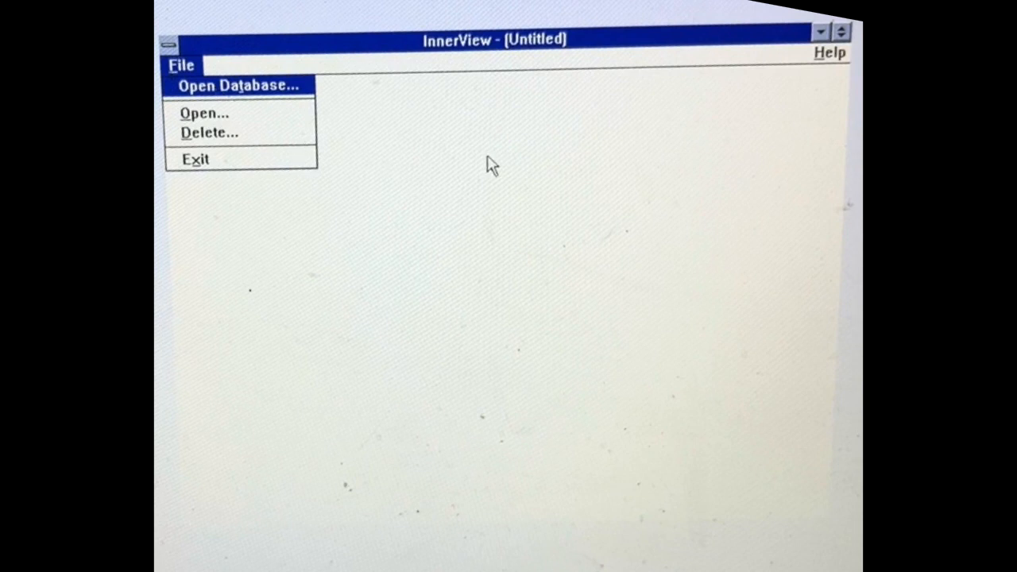
Exit InnerView via File > Exit, relaunch and acknowledge the 298-minutes-remaining notice
{"action": "left_click", "coordinate": [238, 85]}
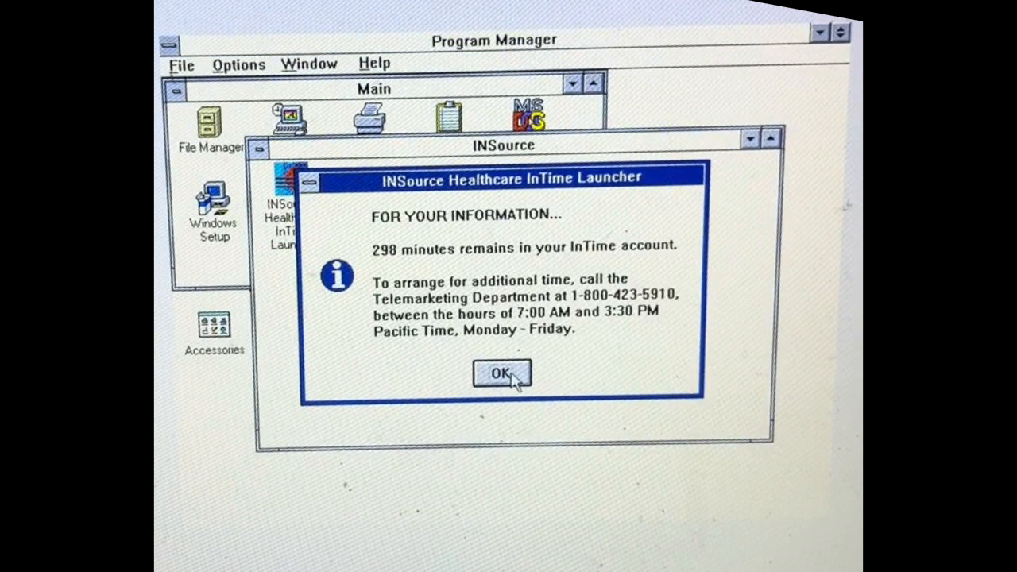
{"action": "left_click", "coordinate": [501, 374]}
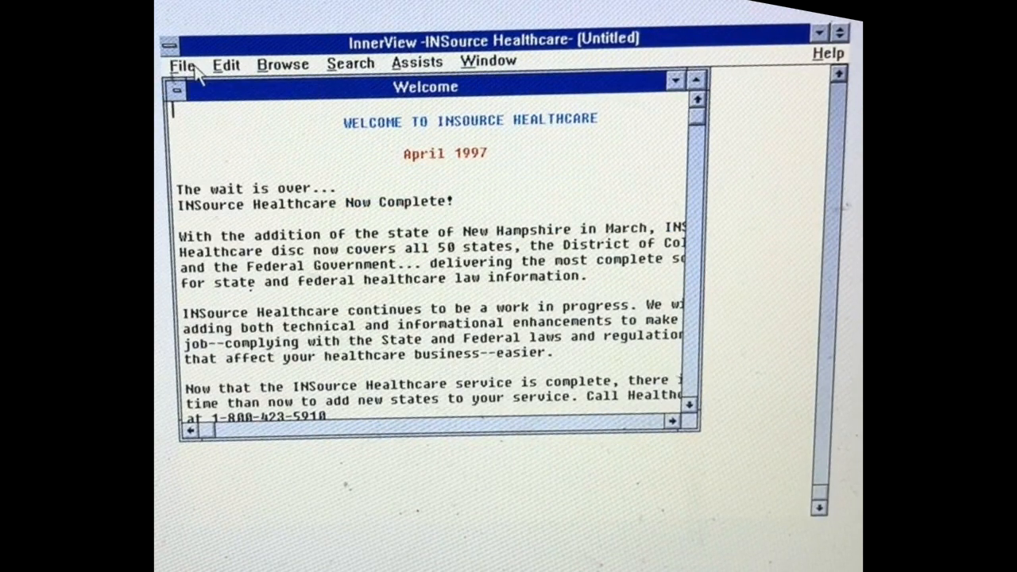
{"action": "left_click", "coordinate": [183, 63]}
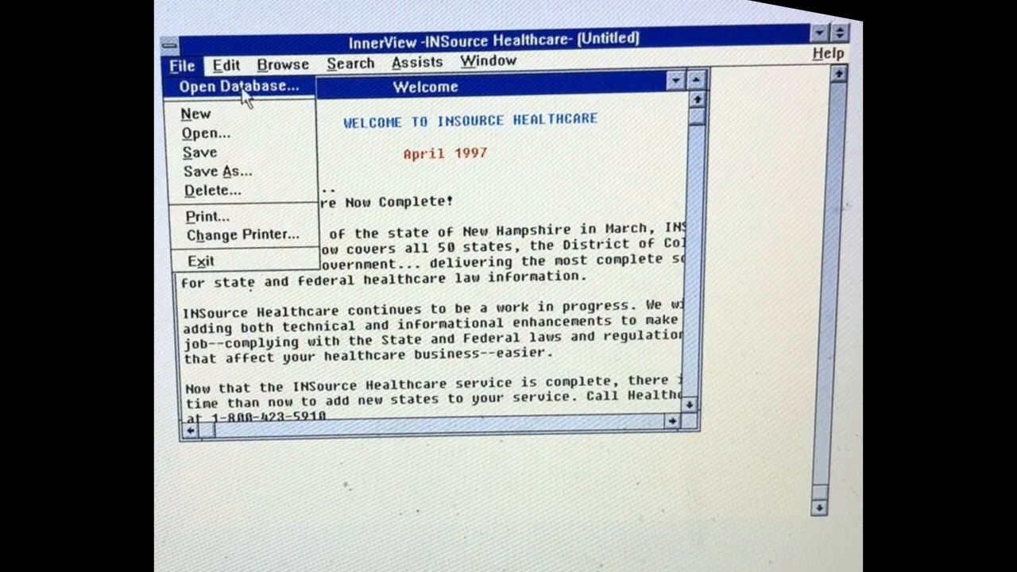
{"action": "left_click", "coordinate": [225, 64]}
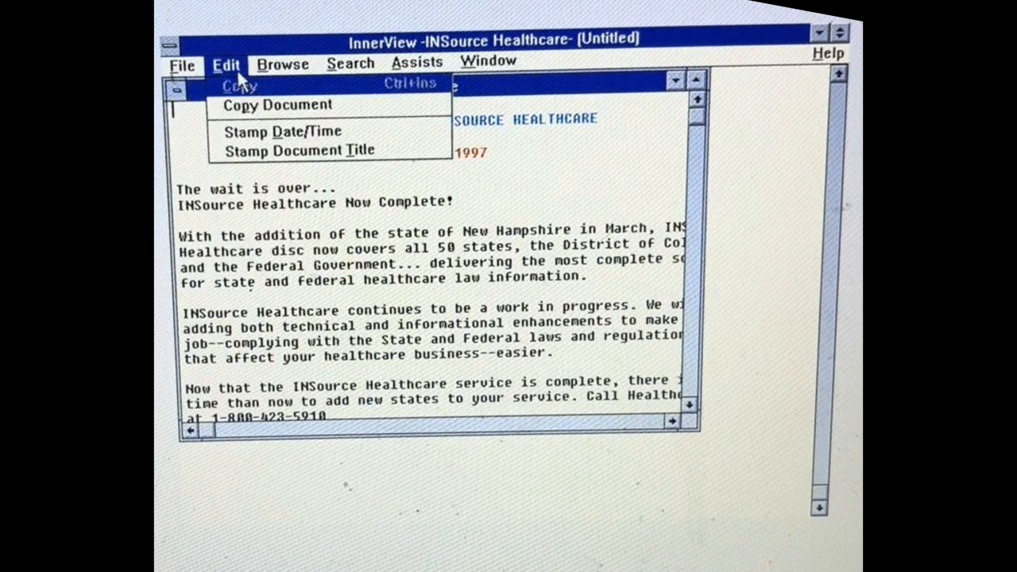
{"action": "mouse_move", "coordinate": [294, 135]}
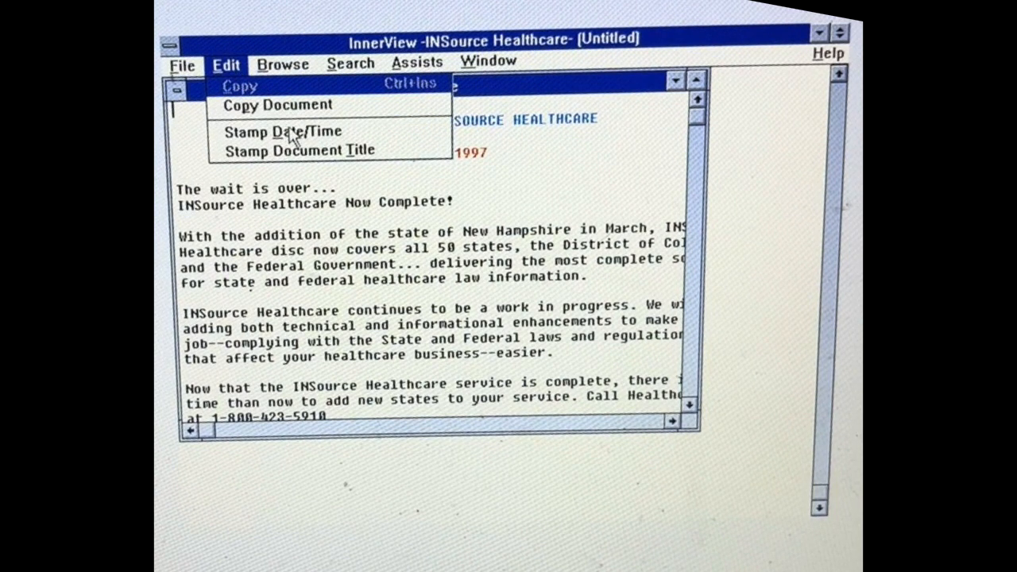
{"action": "mouse_move", "coordinate": [298, 72]}
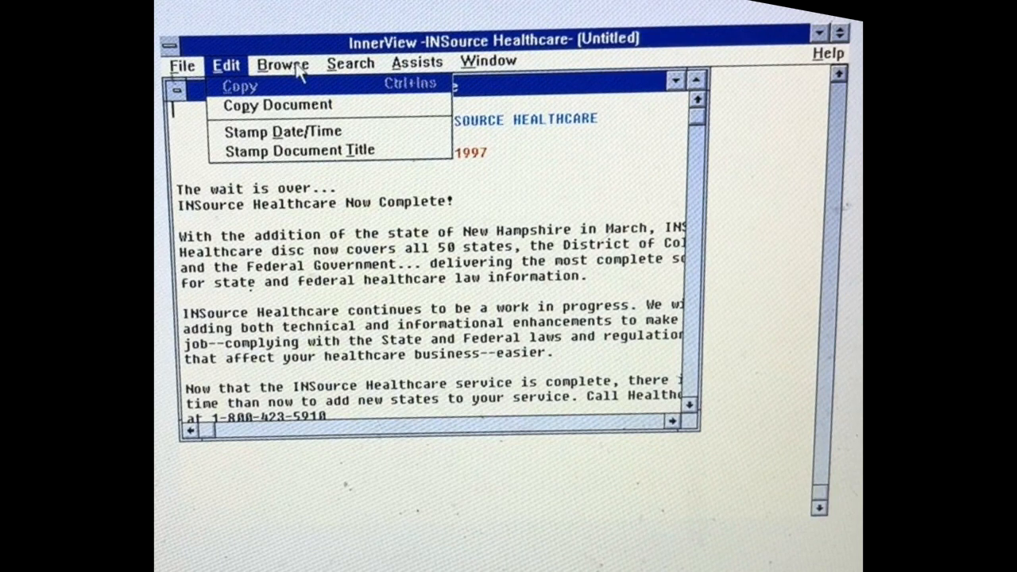
{"action": "left_click", "coordinate": [283, 63]}
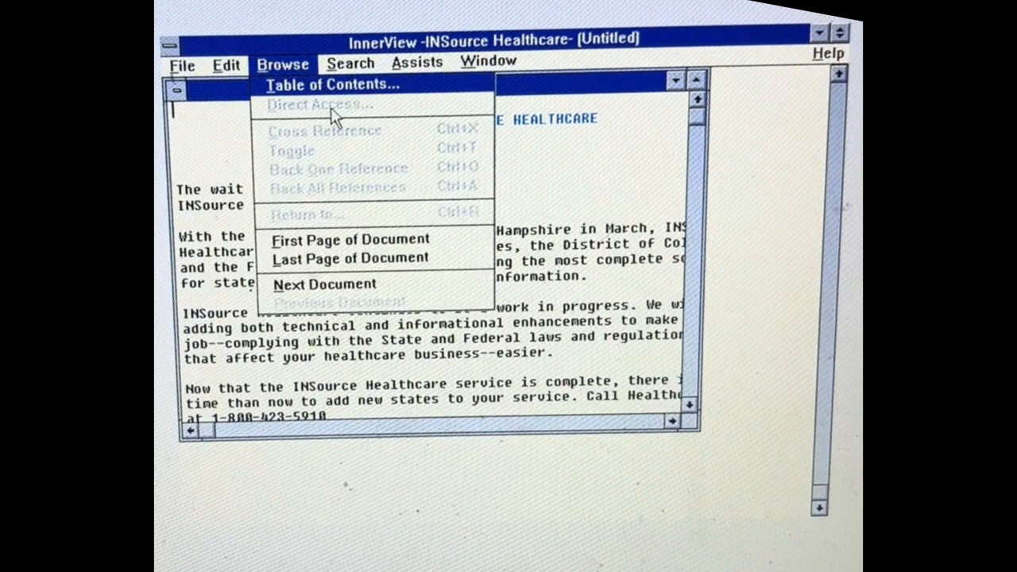
{"action": "left_click", "coordinate": [350, 64]}
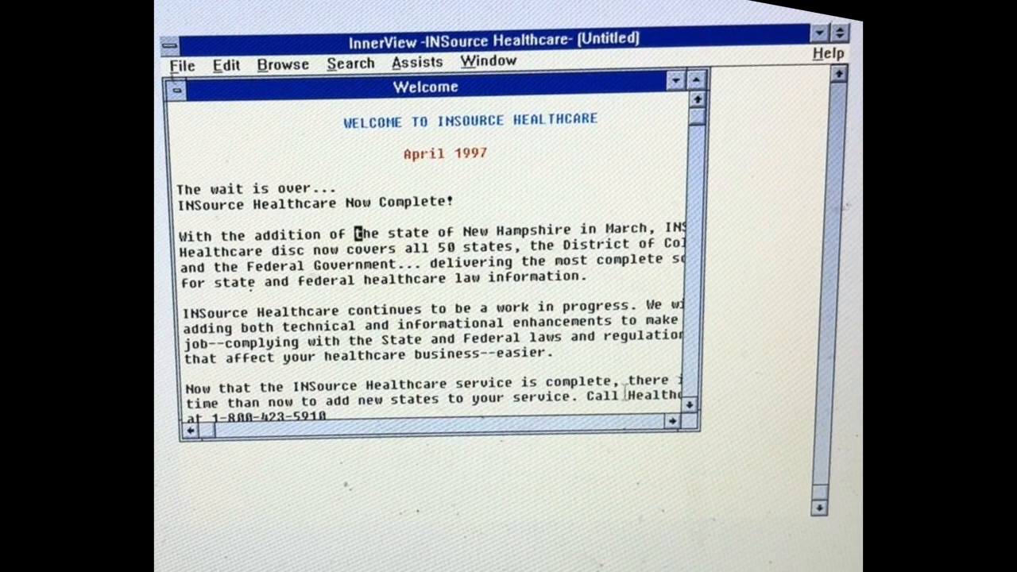
{"action": "mouse_move", "coordinate": [699, 370]}
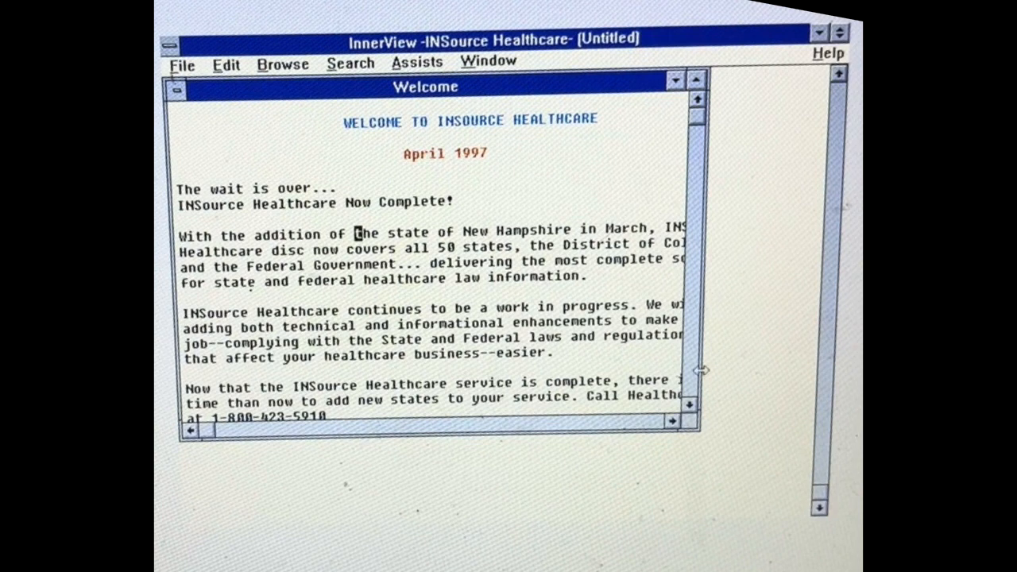
Enlarge the Welcome window, select the 'To use INSource like a book' sentence and scroll to the How-To's section
{"action": "left_click_drag", "start_coordinate": [699, 370], "coordinate": [803, 516]}
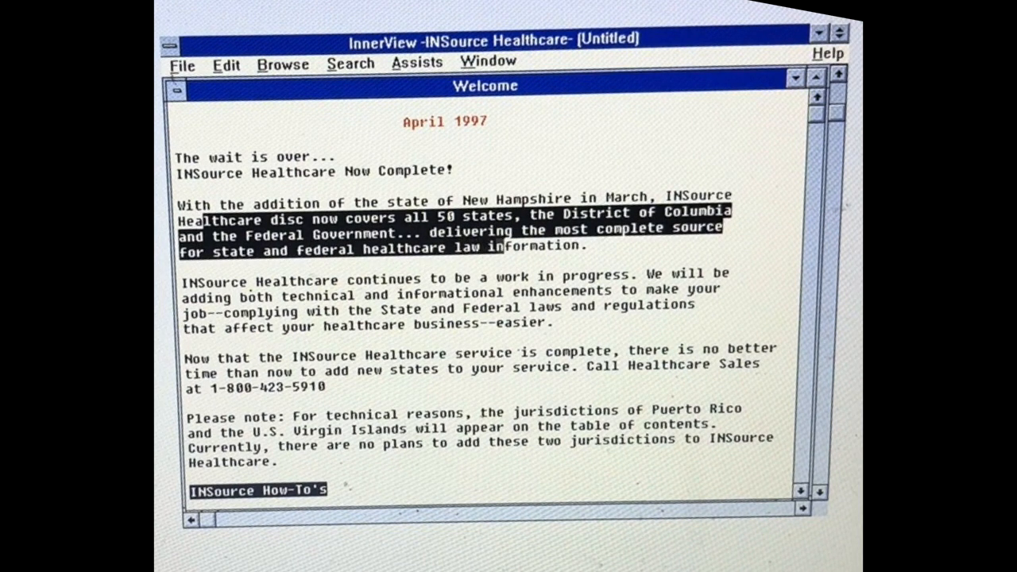
{"action": "left_click", "coordinate": [185, 282]}
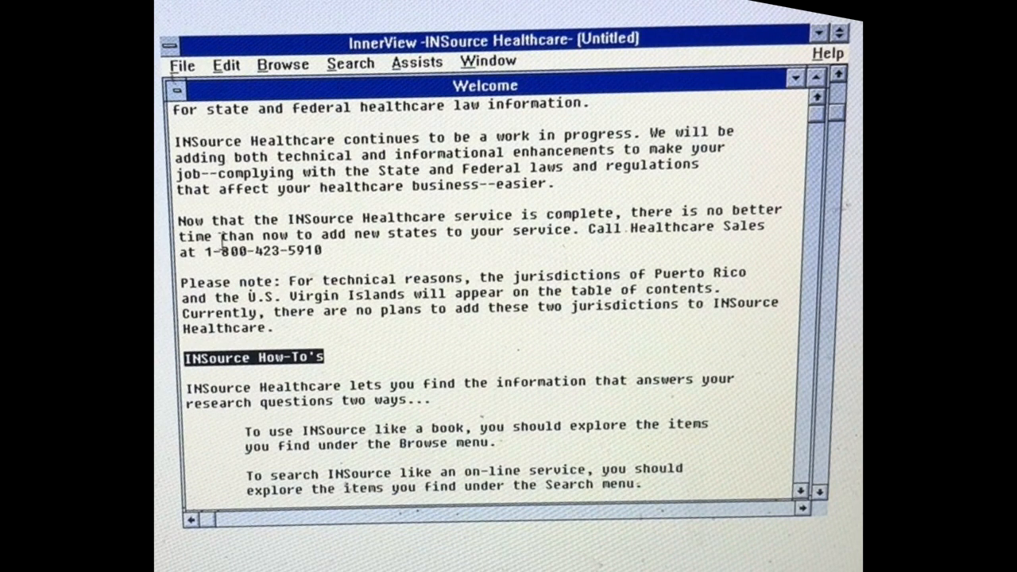
{"action": "left_click_drag", "start_coordinate": [226, 236], "coordinate": [695, 236]}
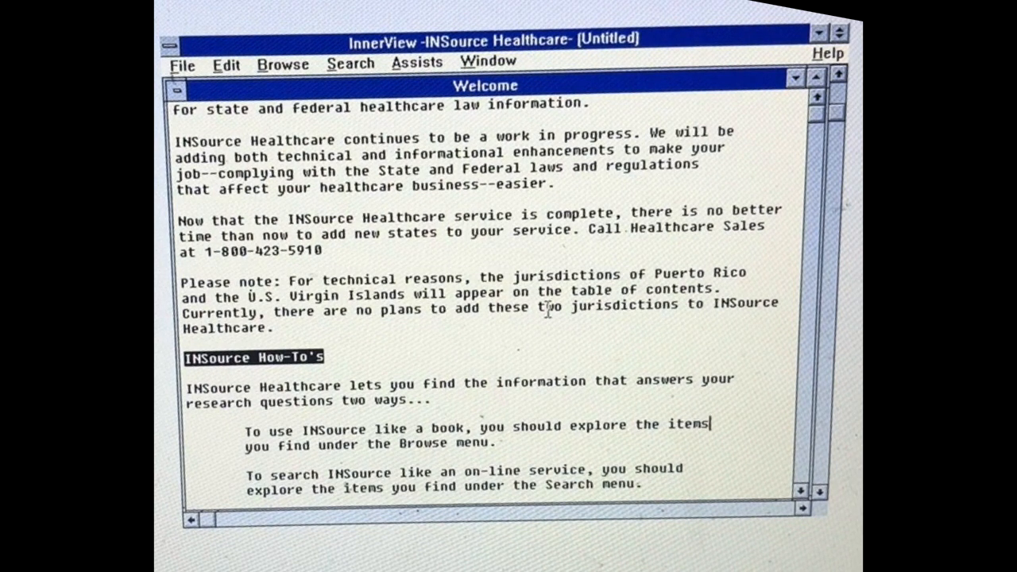
{"action": "scroll", "scroll_direction": "down", "scroll_amount": 3}
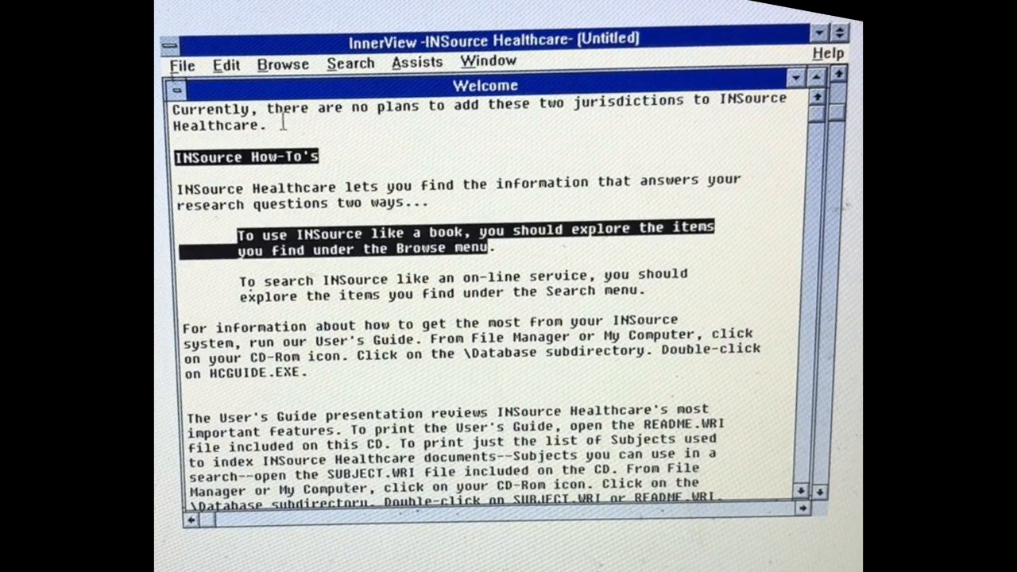
From Browse > Table of Contents, expand Missouri down through Title 9 Department of Mental Health
{"action": "left_click", "coordinate": [283, 63]}
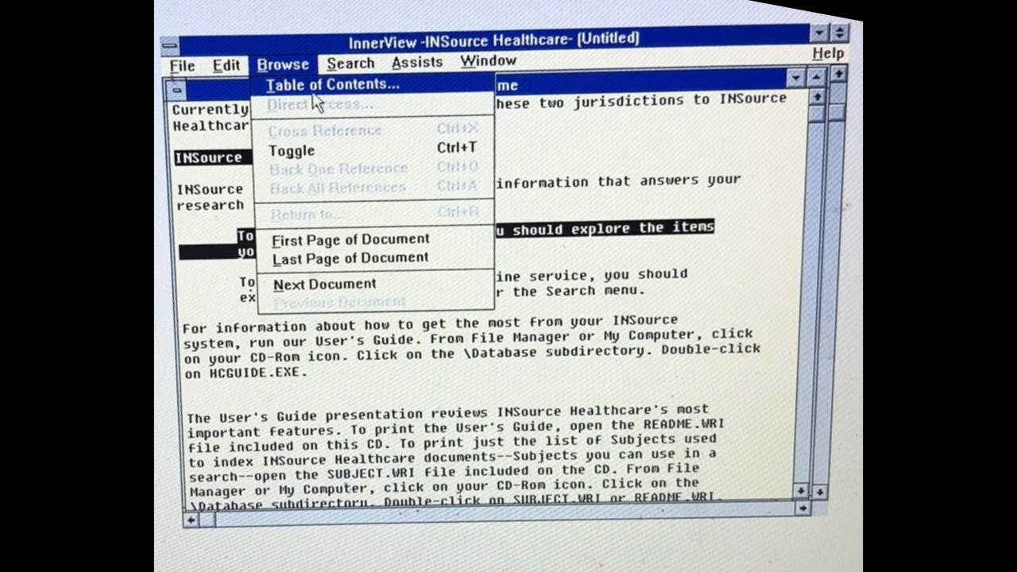
{"action": "left_click", "coordinate": [326, 85]}
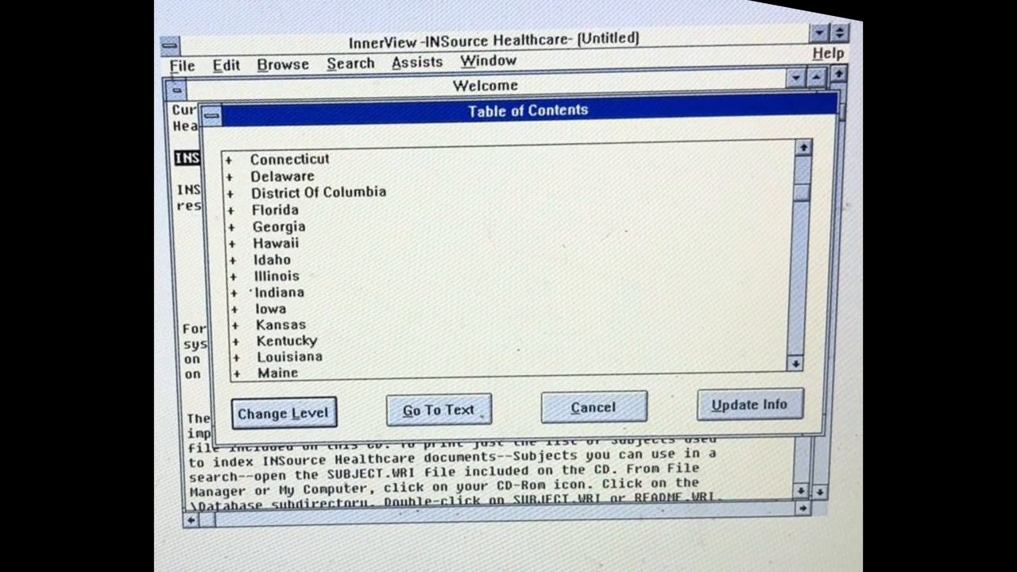
{"action": "left_click", "coordinate": [799, 364]}
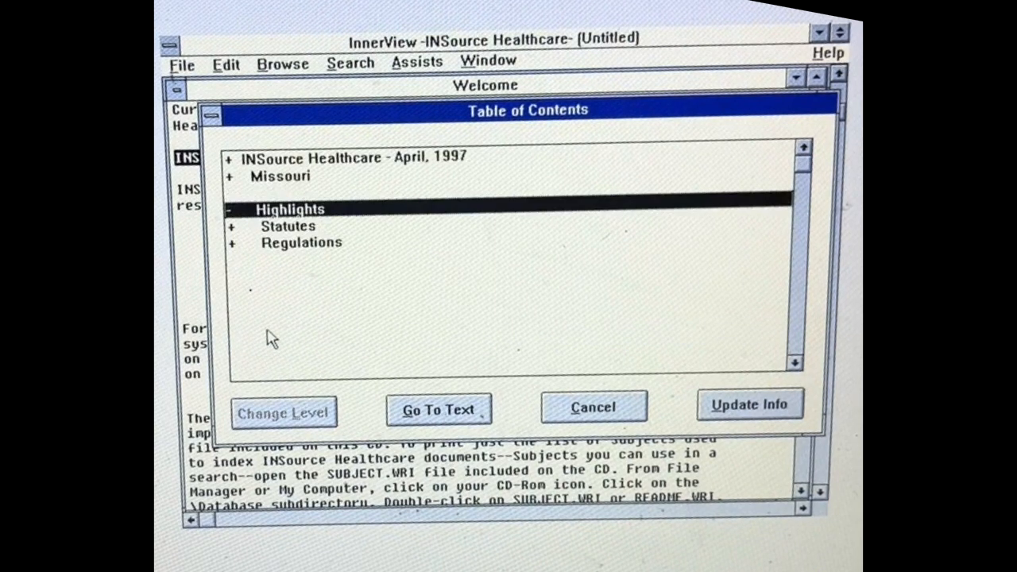
{"action": "mouse_move", "coordinate": [305, 222]}
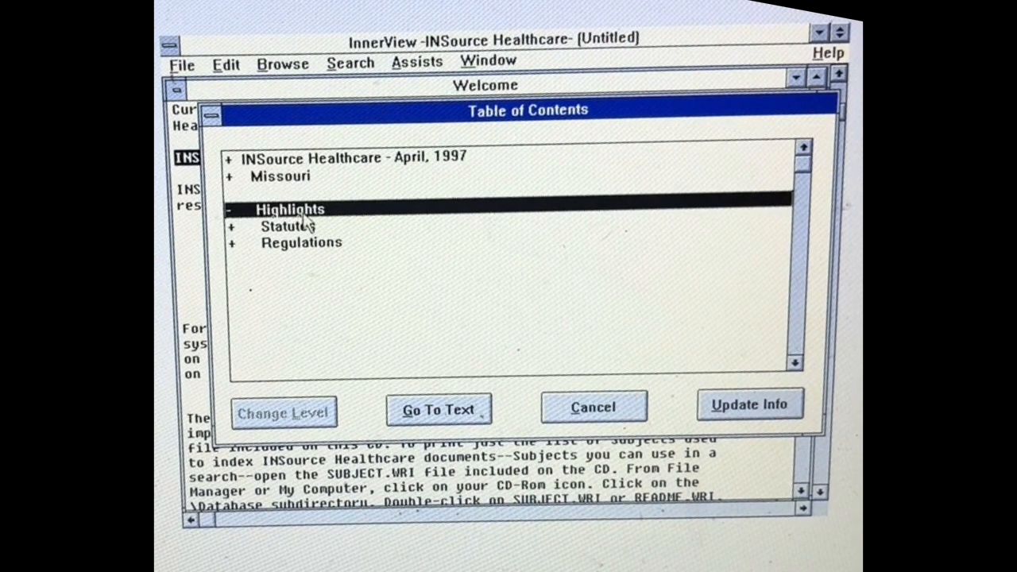
{"action": "mouse_move", "coordinate": [309, 234]}
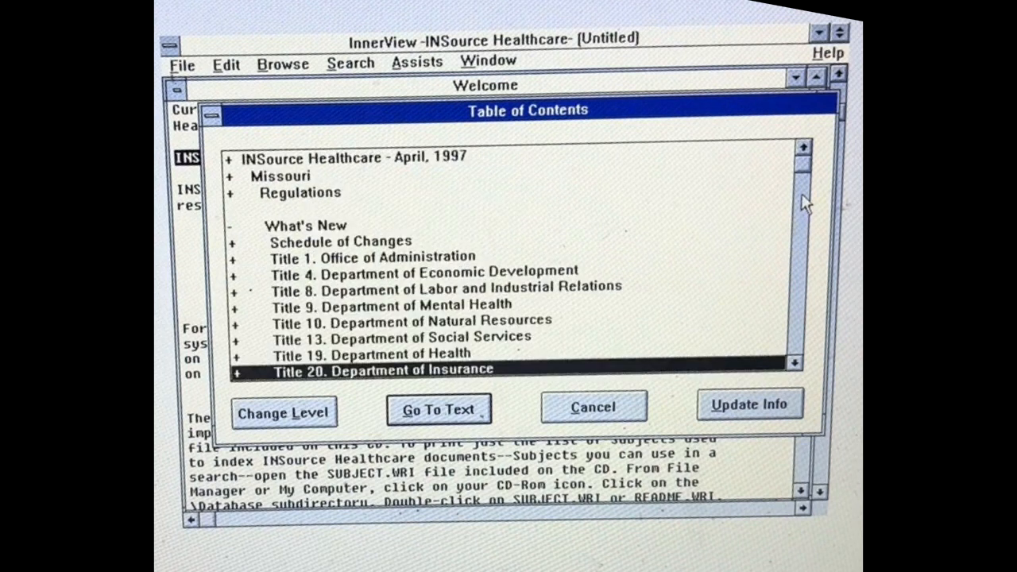
{"action": "mouse_move", "coordinate": [381, 278]}
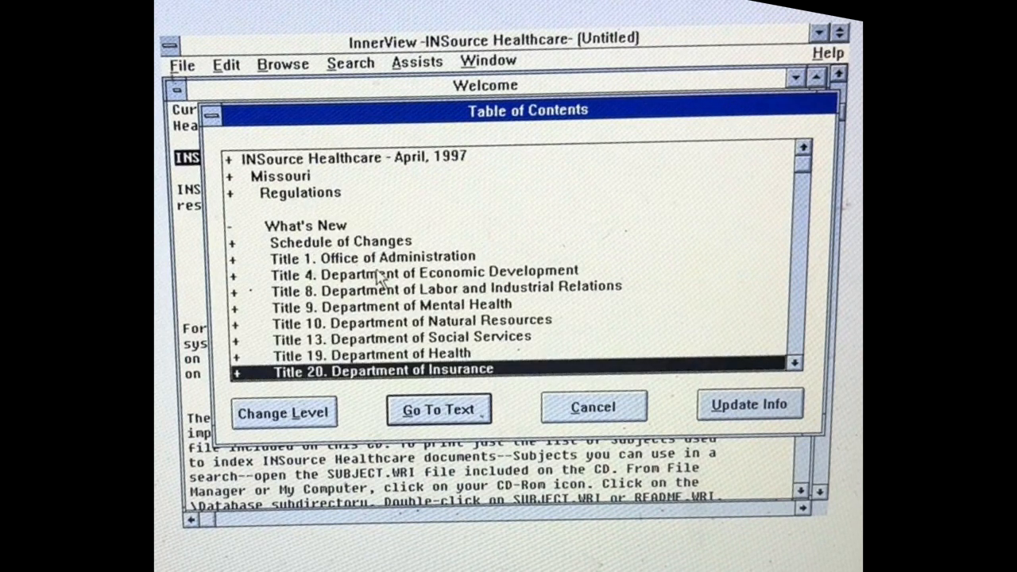
{"action": "mouse_move", "coordinate": [457, 352]}
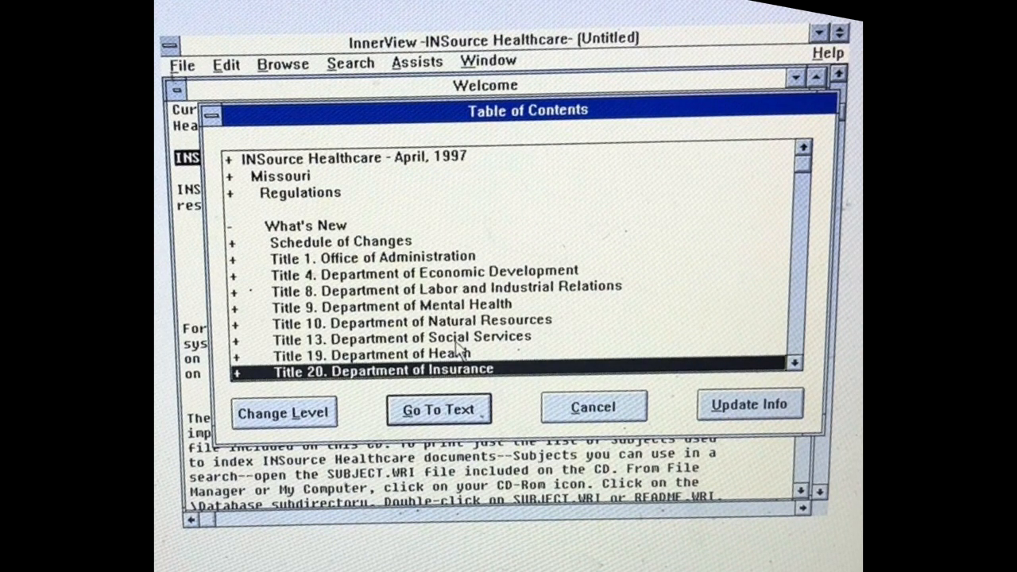
{"action": "double_click", "coordinate": [389, 304]}
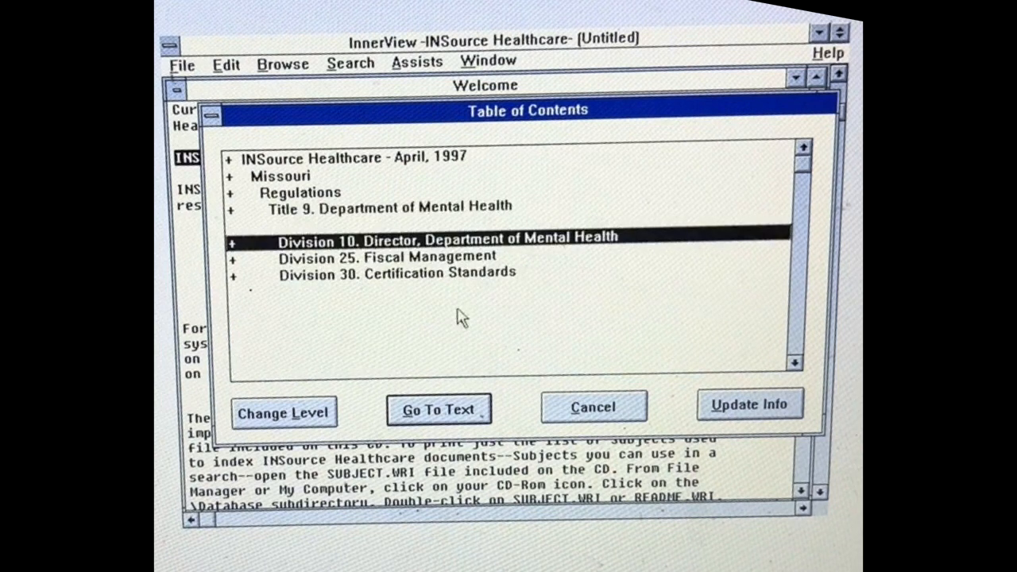
{"action": "mouse_move", "coordinate": [425, 254]}
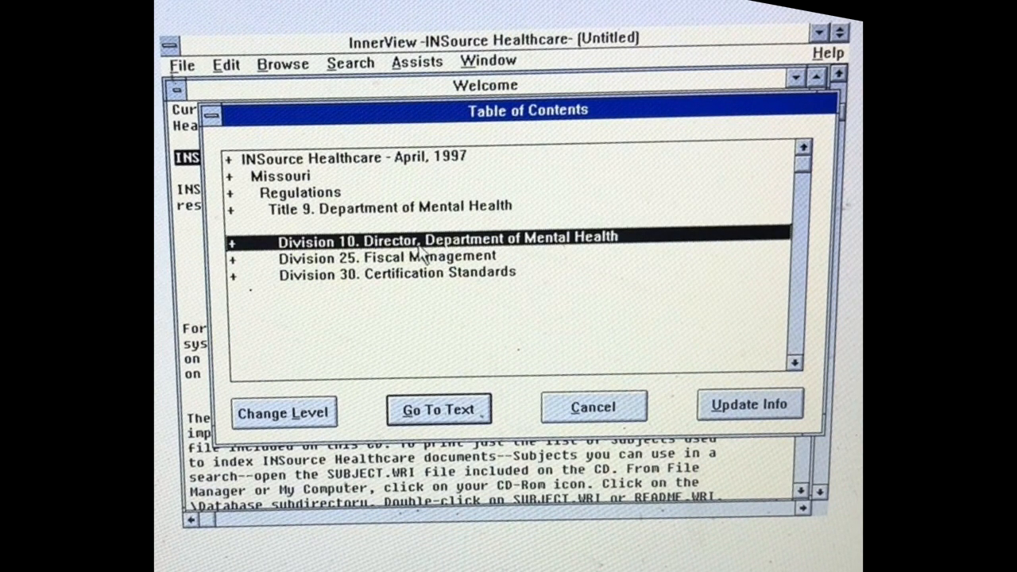
{"action": "mouse_move", "coordinate": [473, 253]}
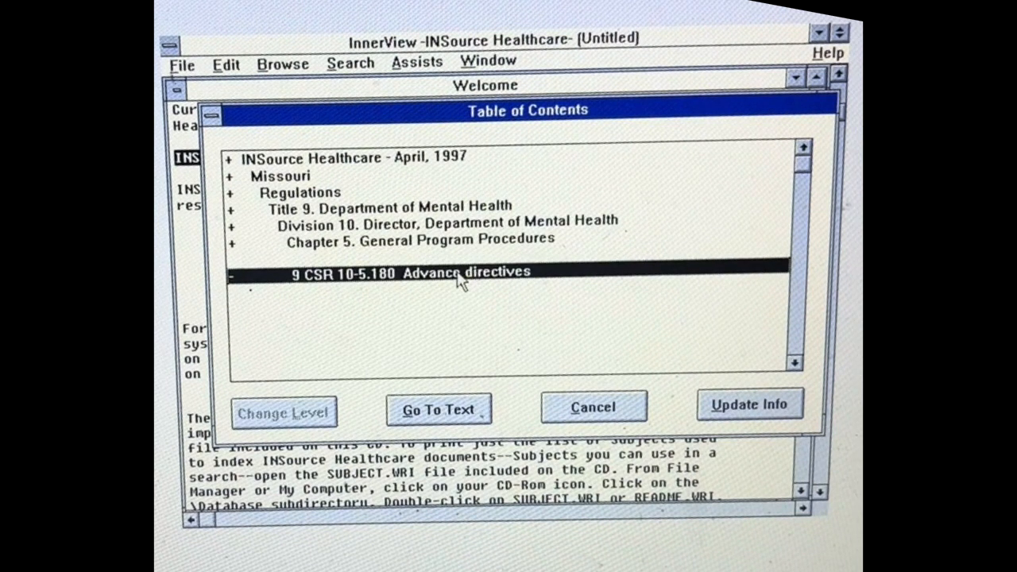
Open rule 9 CSR 10-5.180 Advance directives and scroll through its text
{"action": "left_click", "coordinate": [437, 409]}
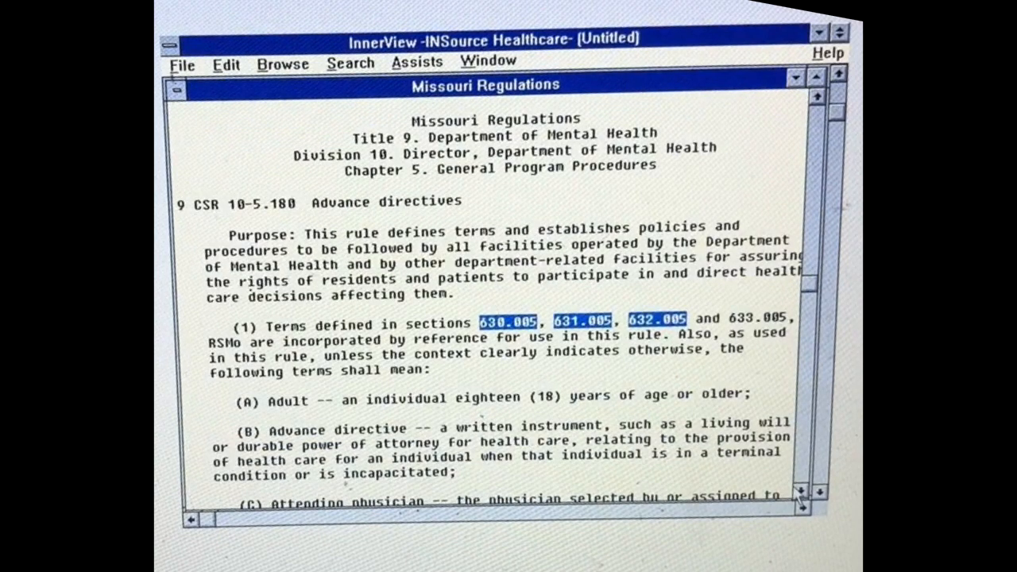
{"action": "scroll", "scroll_direction": "down", "scroll_amount": 3}
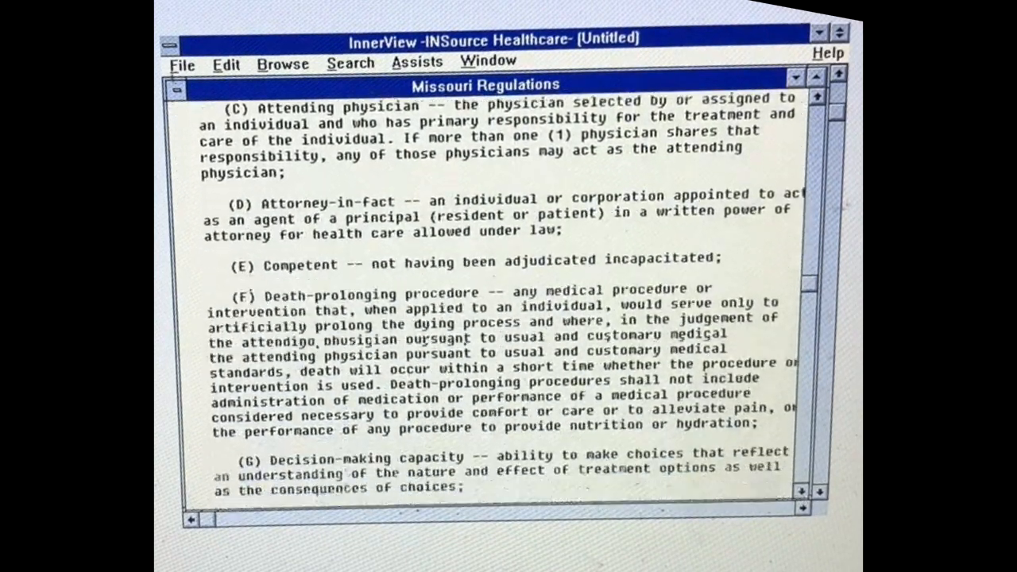
{"action": "scroll", "scroll_direction": "down", "scroll_amount": 3}
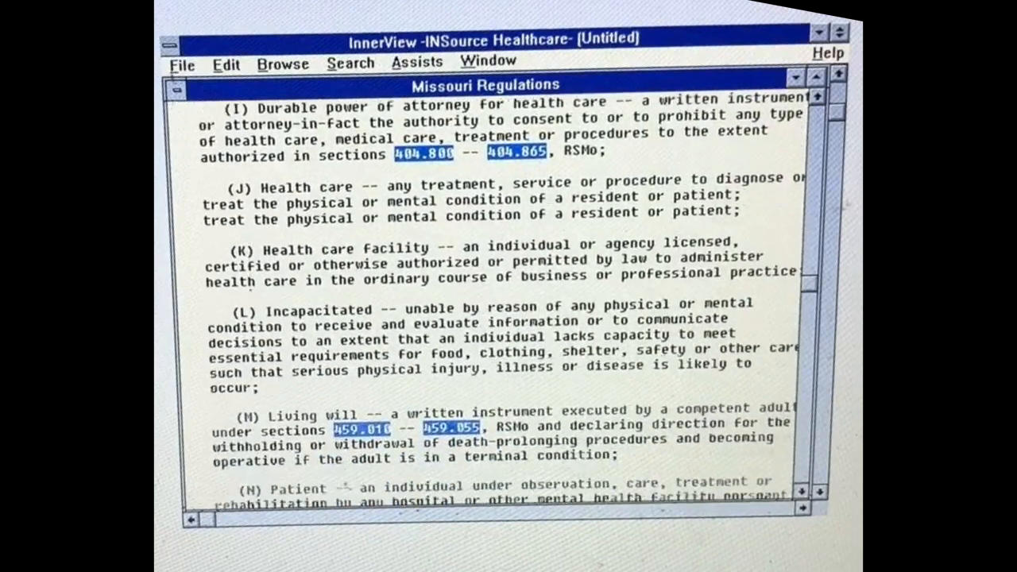
{"action": "scroll", "scroll_direction": "down", "scroll_amount": 3}
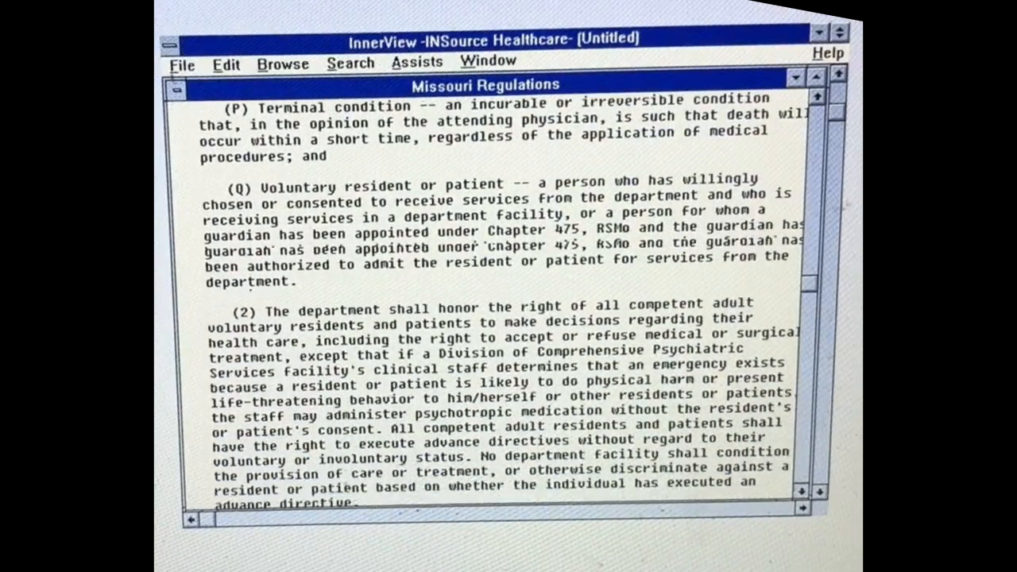
{"action": "scroll", "scroll_direction": "down", "scroll_amount": 3}
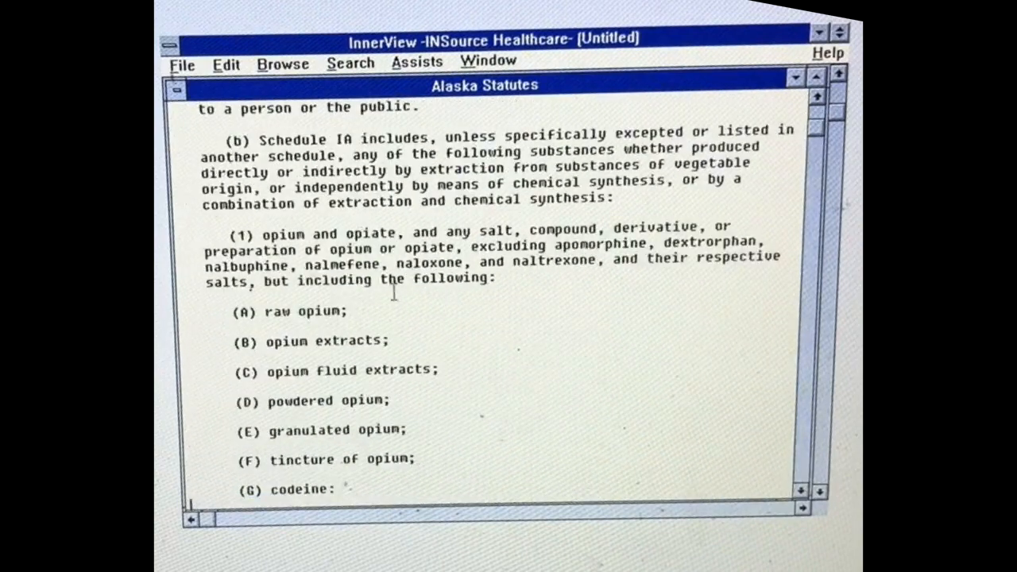
Browse InnerView's File, Edit, Assists and Window menus without choosing a command
{"action": "left_click", "coordinate": [182, 63]}
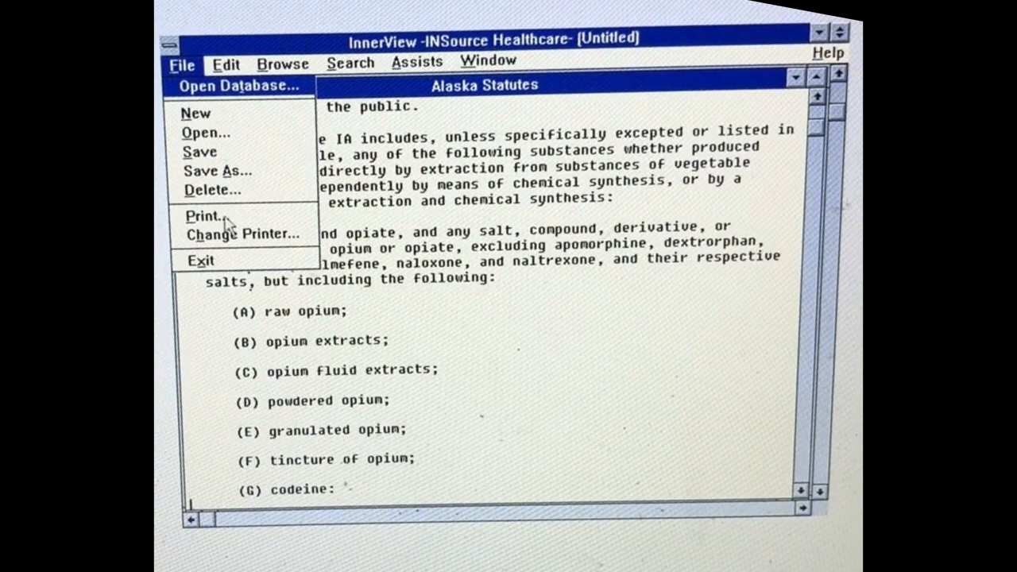
{"action": "left_click", "coordinate": [225, 63]}
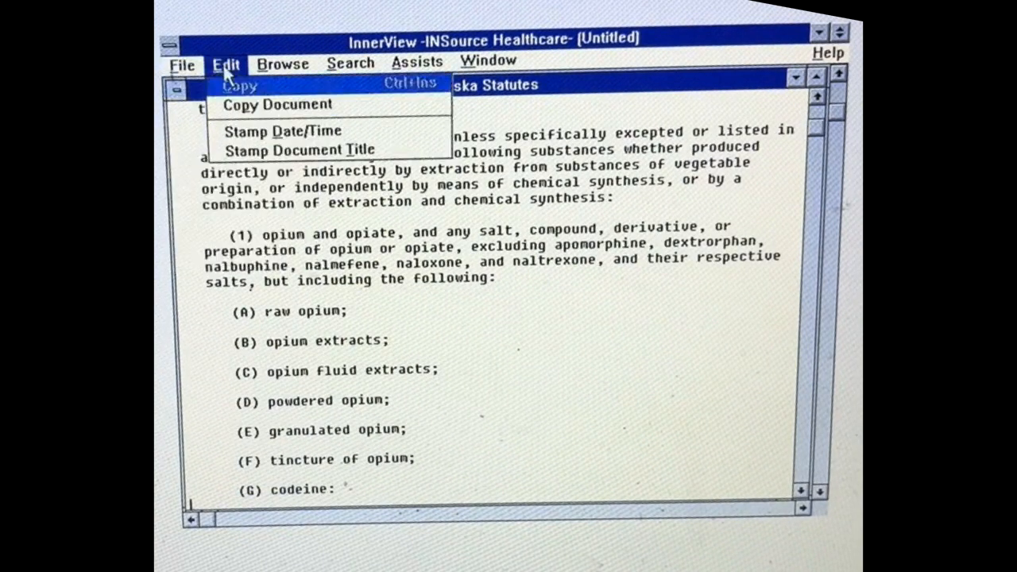
{"action": "left_click", "coordinate": [283, 64]}
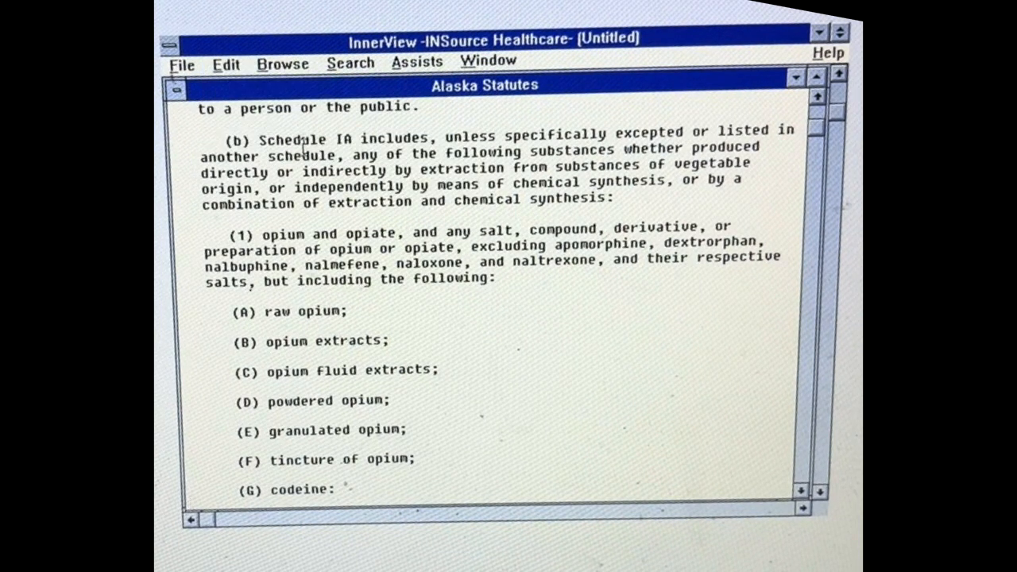
{"action": "left_click", "coordinate": [282, 63]}
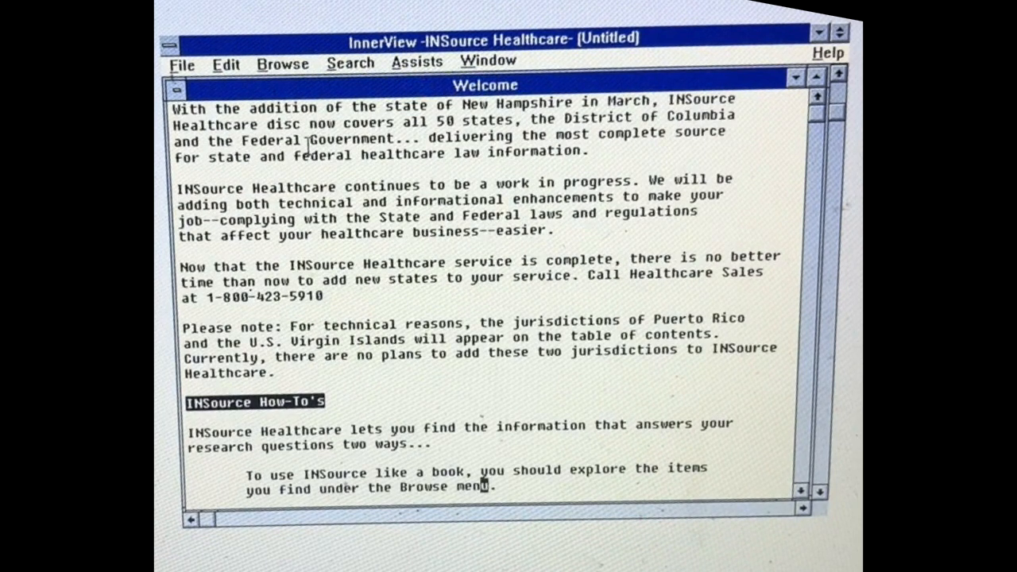
{"action": "left_click", "coordinate": [283, 62]}
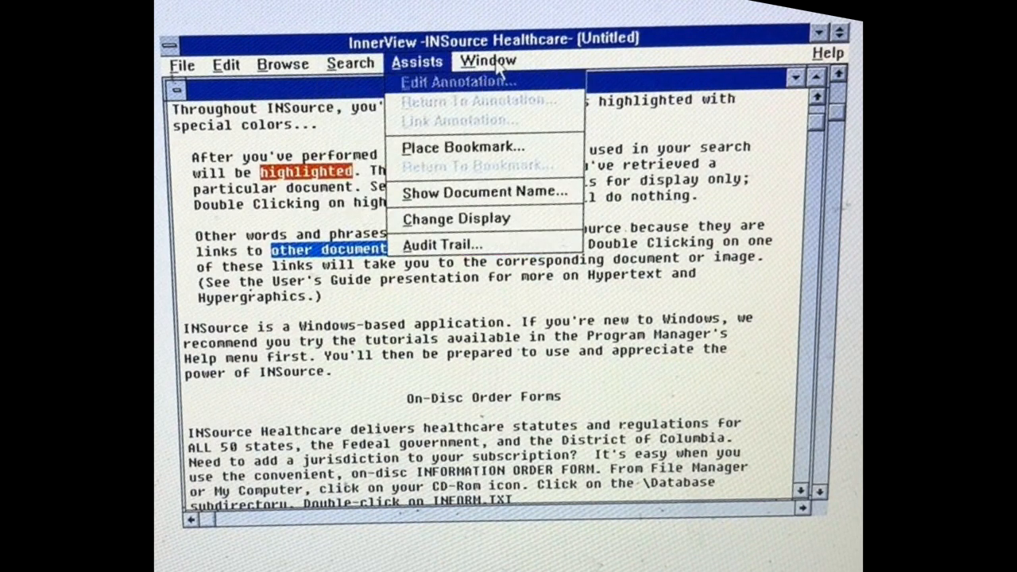
{"action": "left_click", "coordinate": [488, 61]}
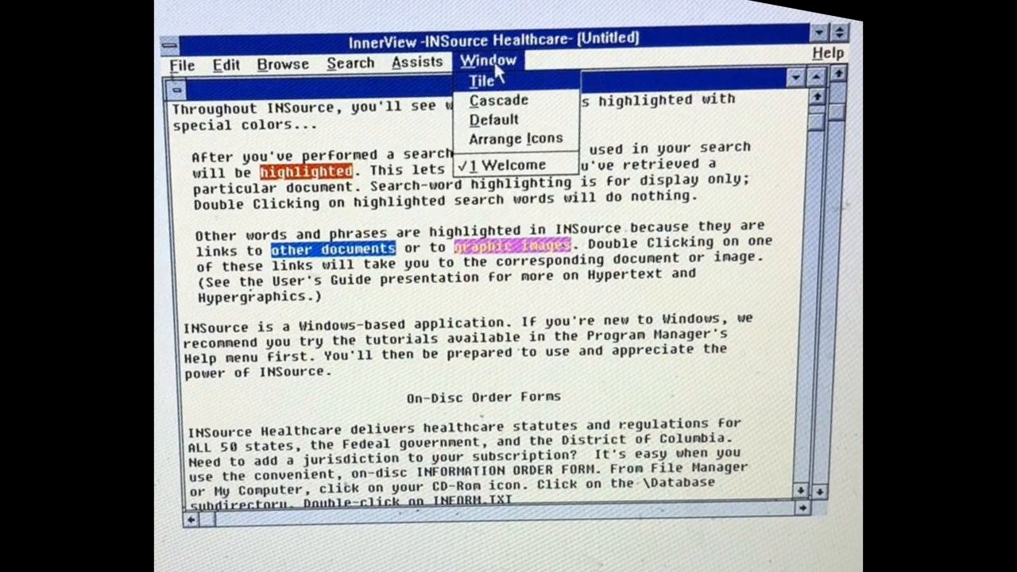
Exit the InnerView regulation viewer via File > Exit, returning to Program Manager
{"action": "left_click", "coordinate": [182, 63]}
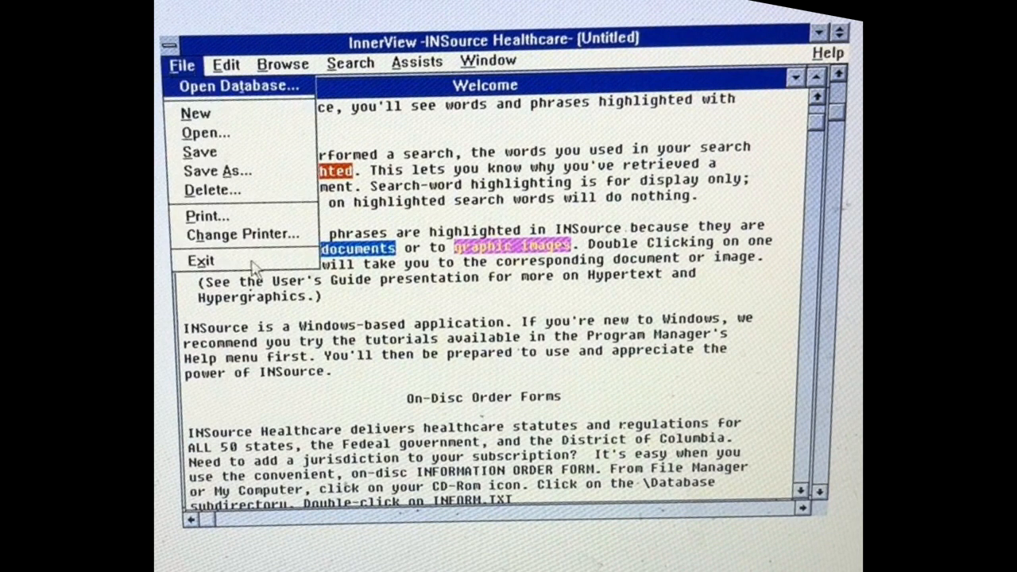
{"action": "left_click", "coordinate": [202, 260]}
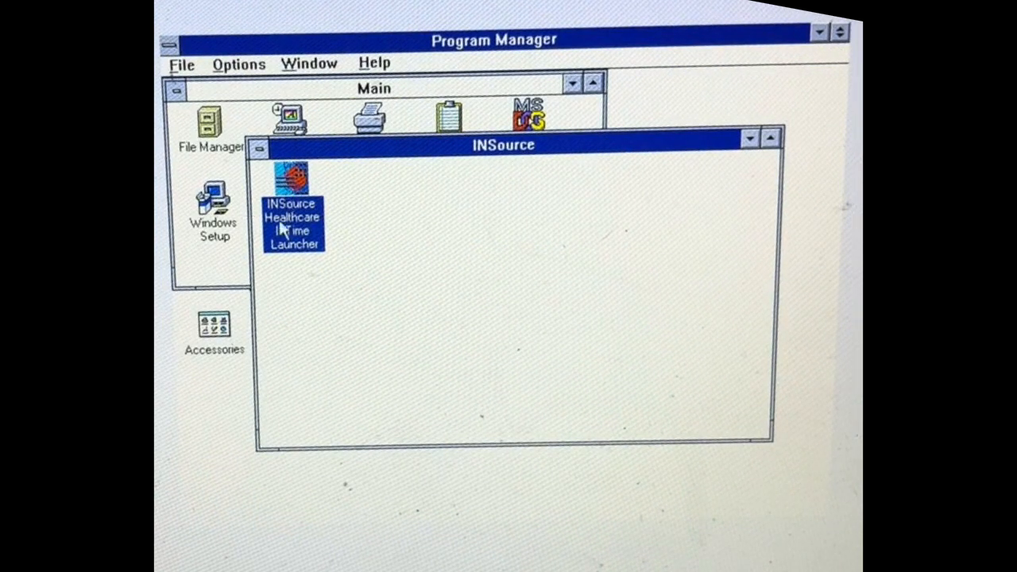
{"action": "mouse_move", "coordinate": [263, 179]}
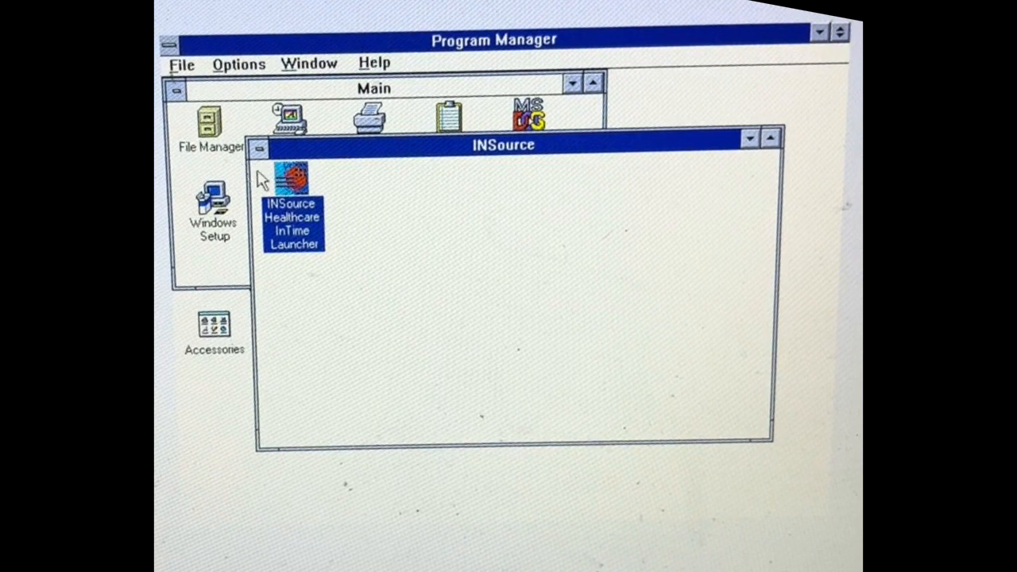
Minimize the INSource group and start File Manager from the Main group
{"action": "left_click", "coordinate": [256, 145]}
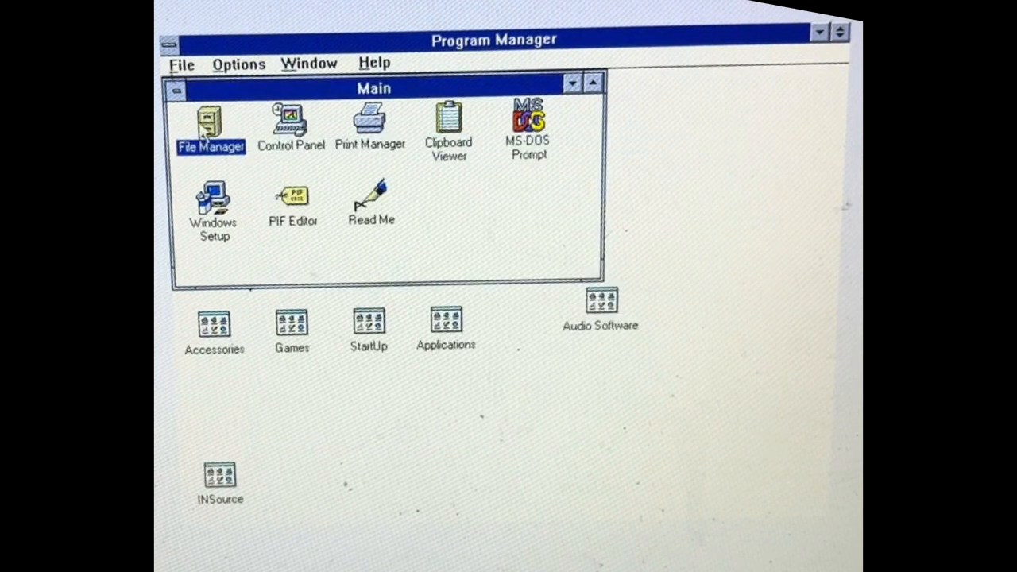
{"action": "double_click", "coordinate": [211, 127]}
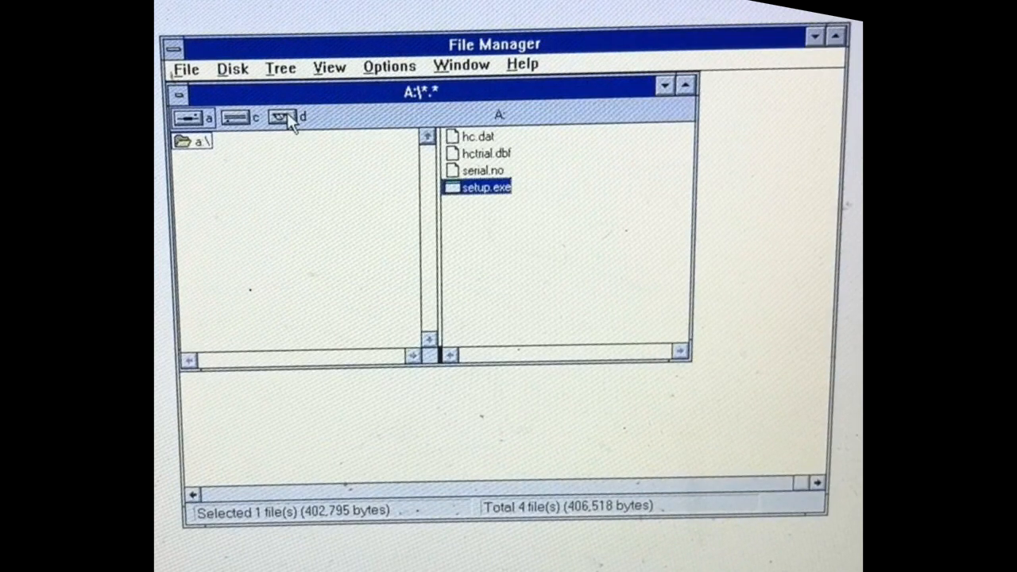
Switch to CD-ROM drive D, explore the images and mo folders, dismissing the Cannot Run Program warning
{"action": "left_click", "coordinate": [287, 118]}
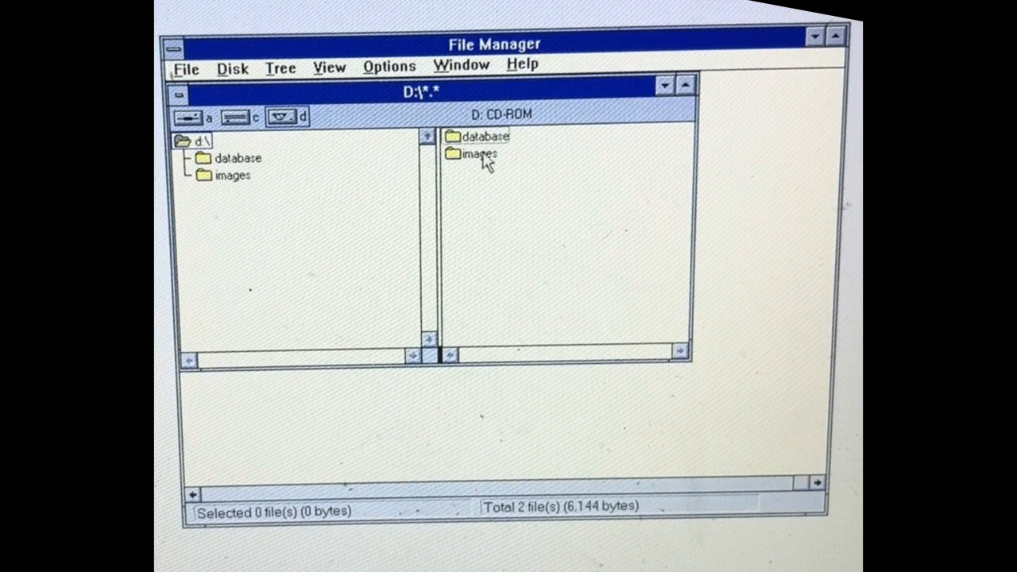
{"action": "double_click", "coordinate": [476, 154]}
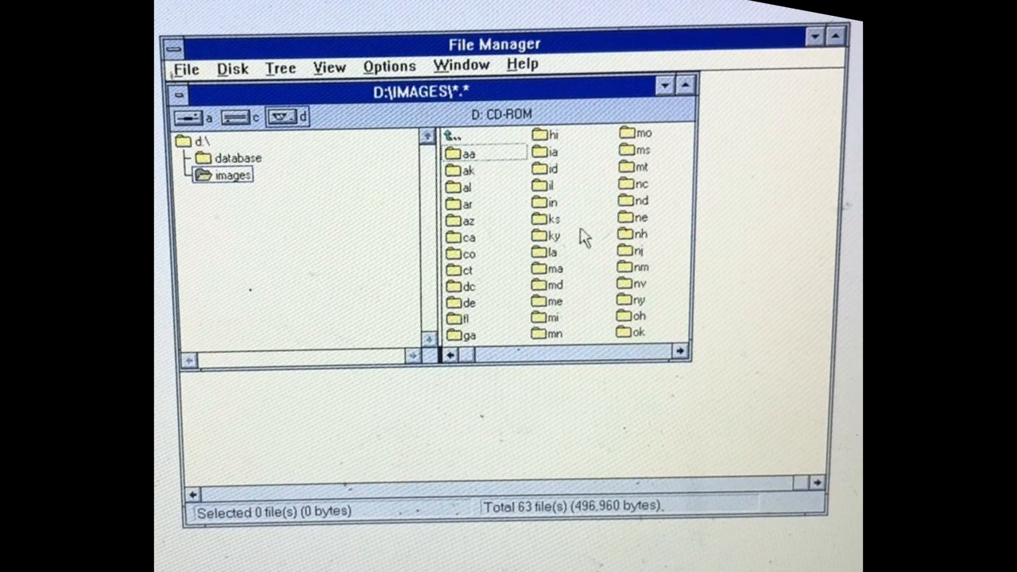
{"action": "left_click", "coordinate": [679, 352]}
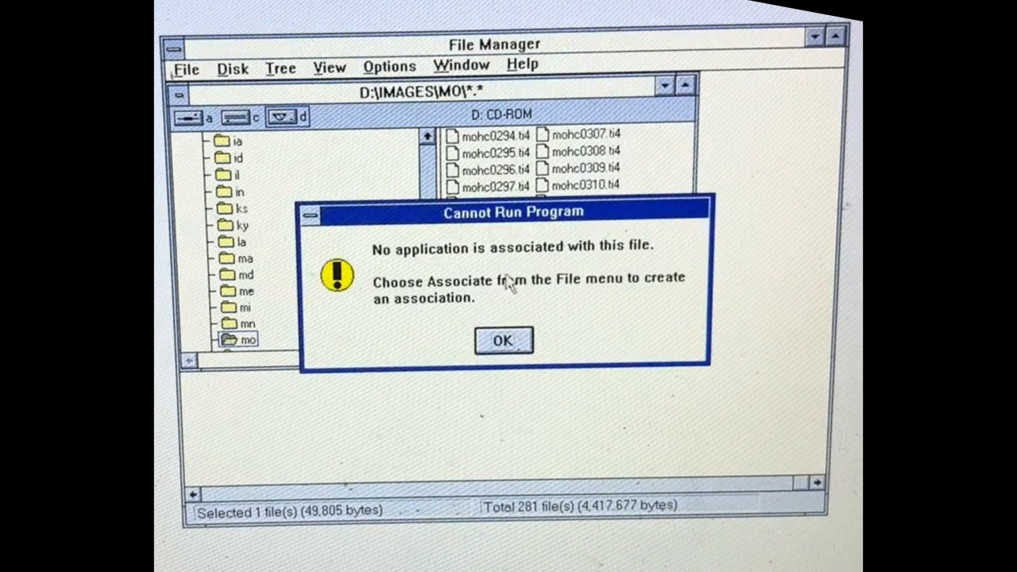
{"action": "left_click", "coordinate": [503, 340]}
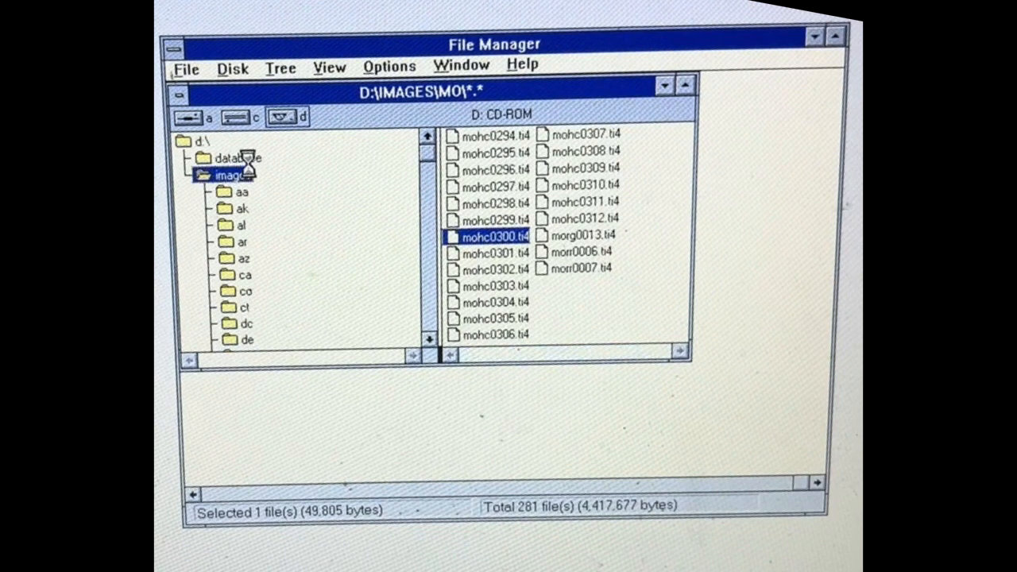
Open the database folder on the CD
{"action": "left_click", "coordinate": [238, 157]}
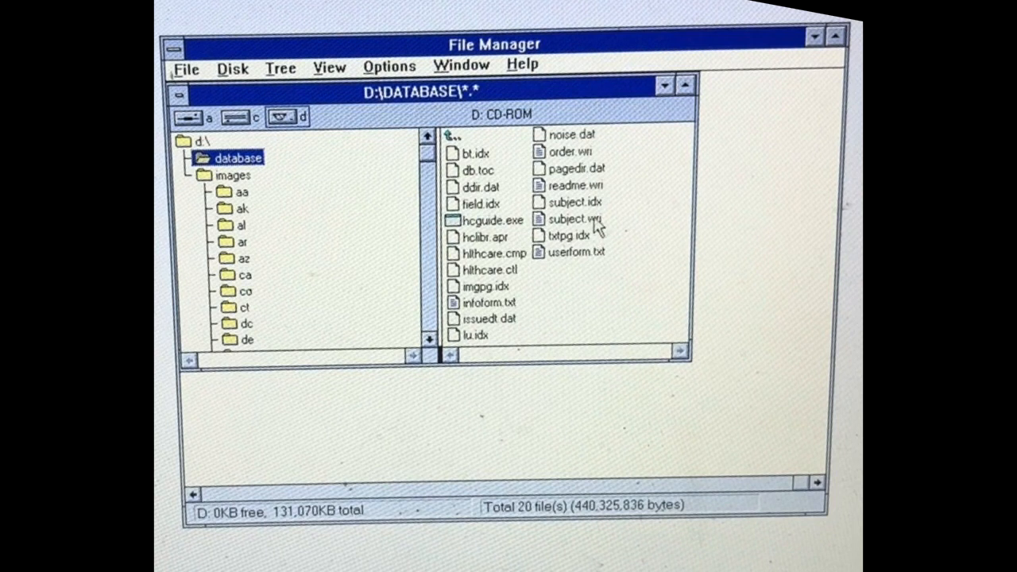
{"action": "mouse_move", "coordinate": [600, 231]}
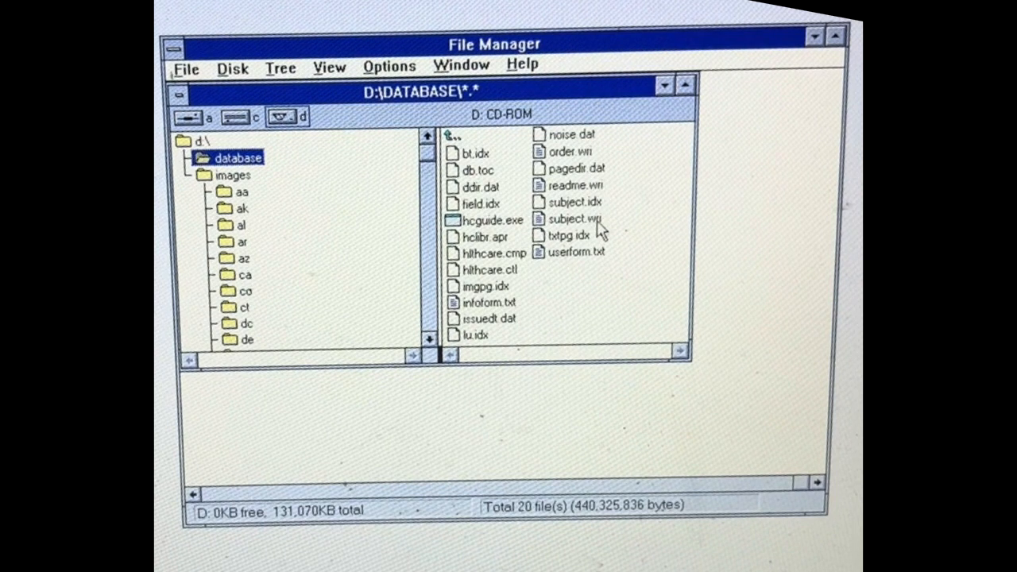
{"action": "mouse_move", "coordinate": [492, 230]}
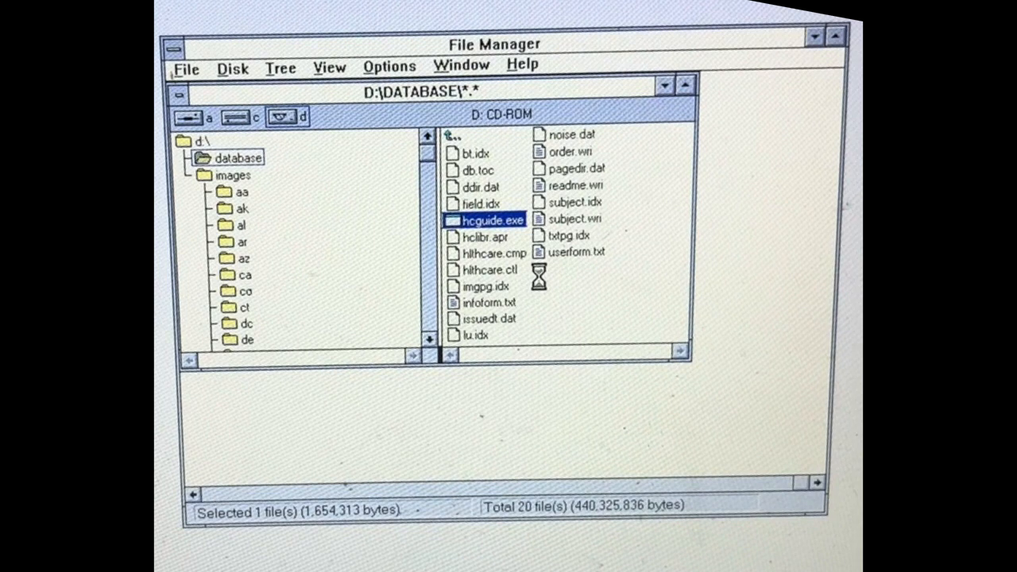
Launch hcguide.exe, view its Main Menu, then leave via Go to WIN
{"action": "double_click", "coordinate": [489, 220]}
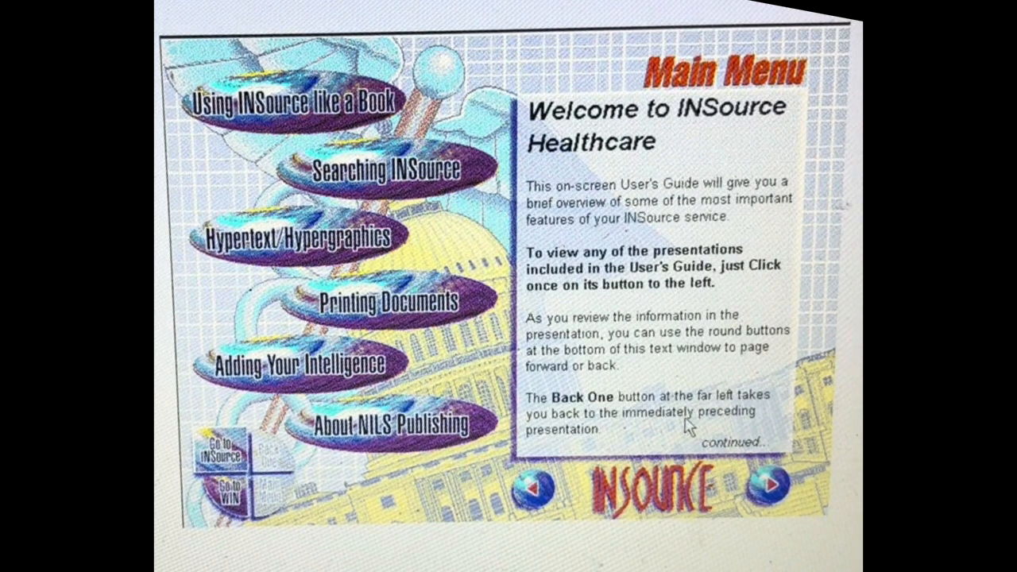
{"action": "mouse_move", "coordinate": [301, 244]}
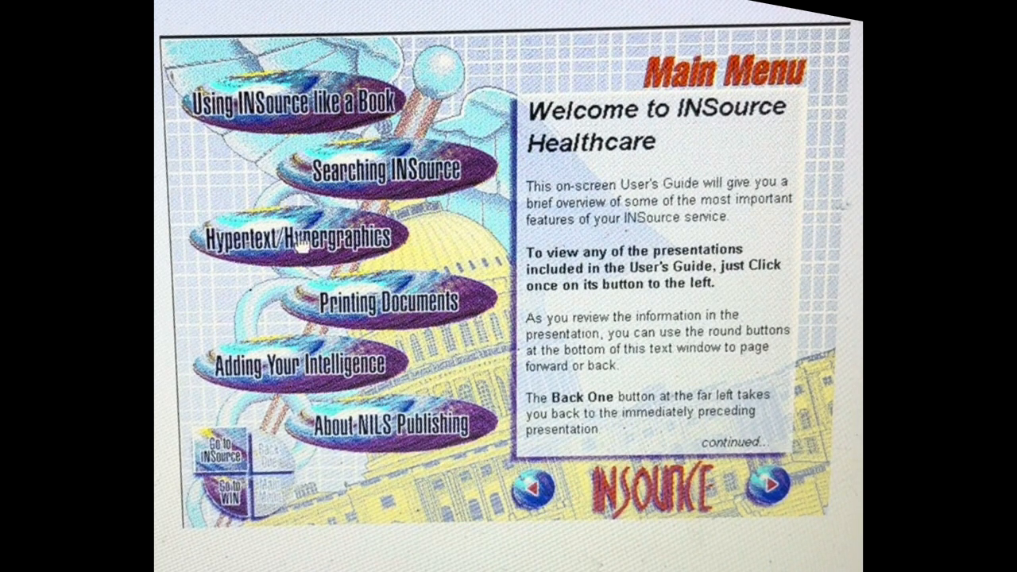
{"action": "mouse_move", "coordinate": [453, 314]}
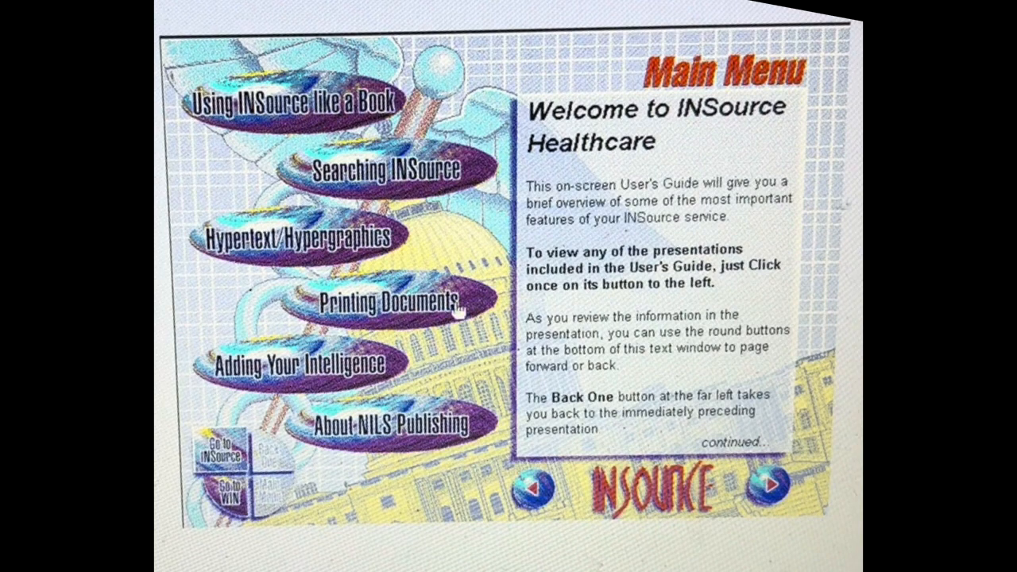
{"action": "mouse_move", "coordinate": [279, 457]}
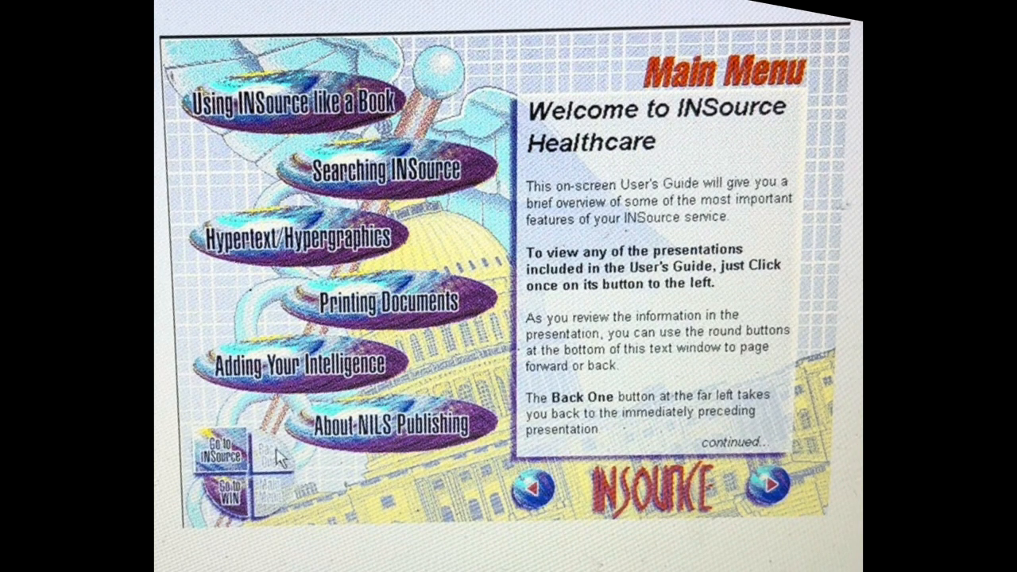
{"action": "left_click", "coordinate": [767, 491]}
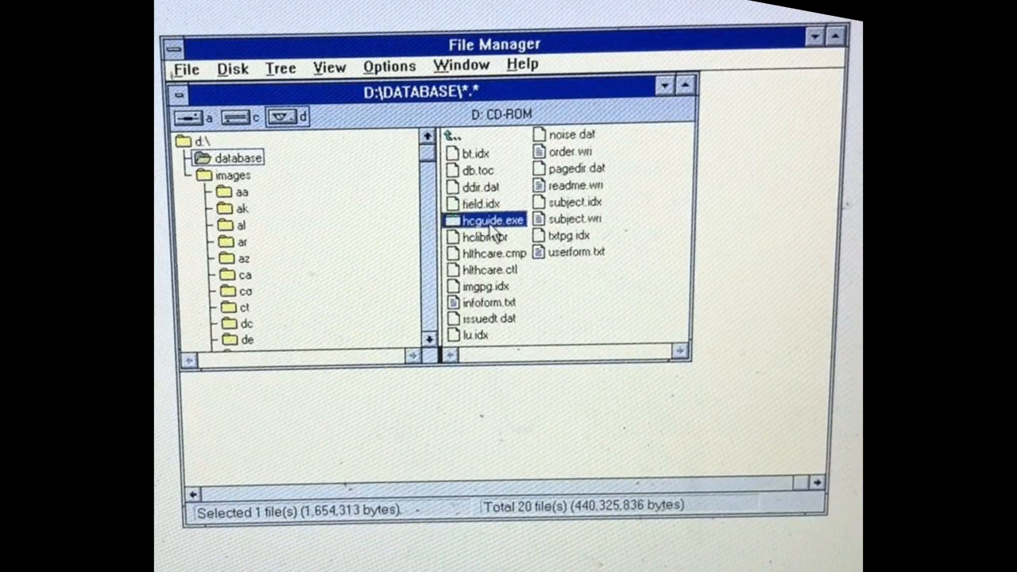
Return to the CD's root folder d:\ and close File Manager from its control menu
{"action": "left_click", "coordinate": [484, 285]}
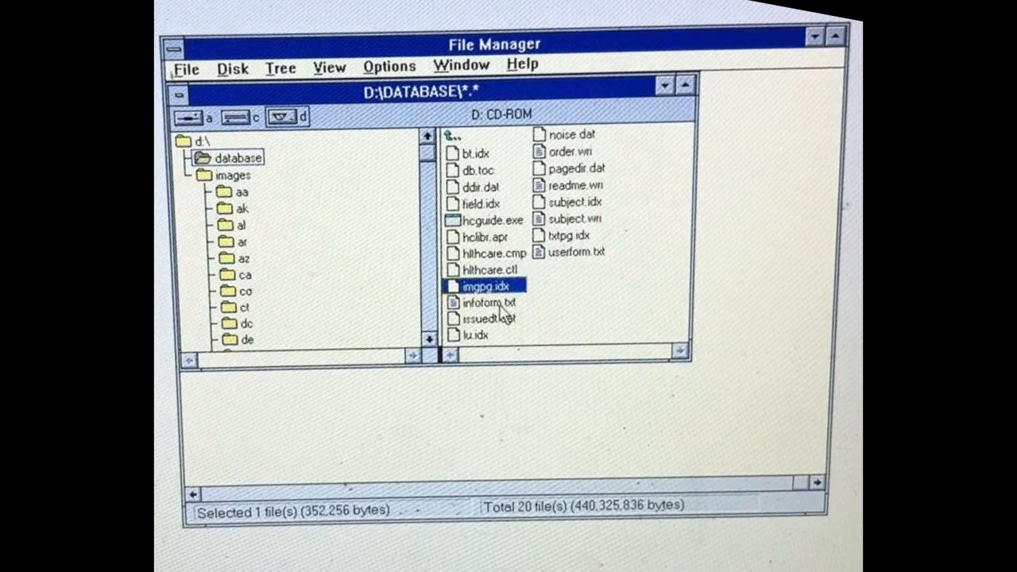
{"action": "left_click", "coordinate": [574, 201]}
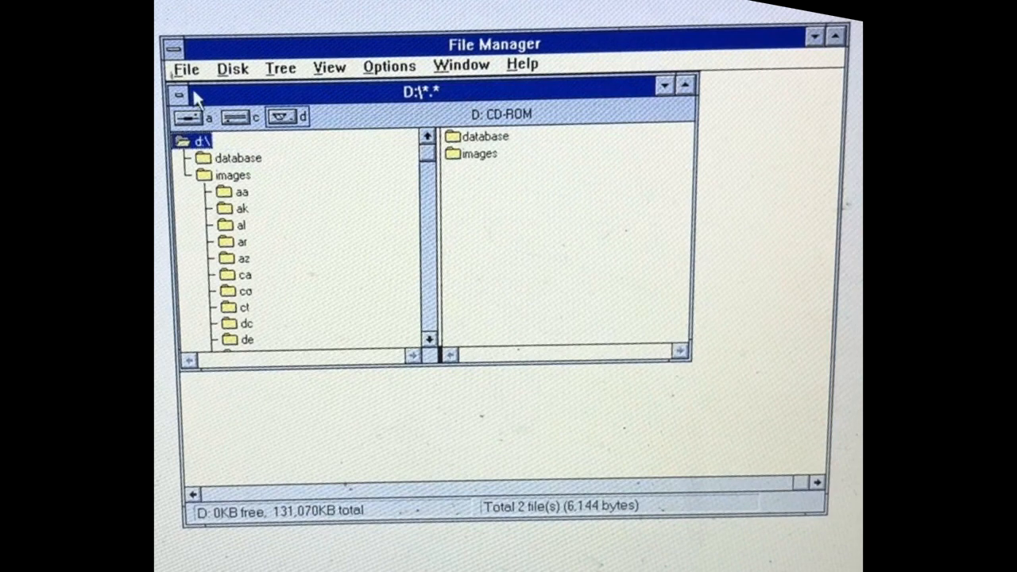
{"action": "left_click", "coordinate": [175, 91]}
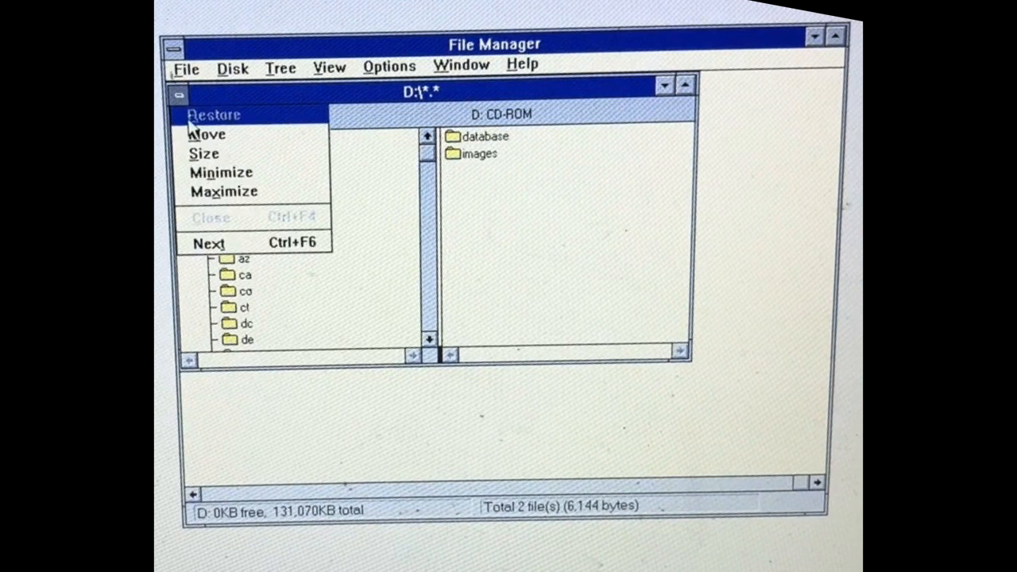
{"action": "left_click", "coordinate": [186, 65]}
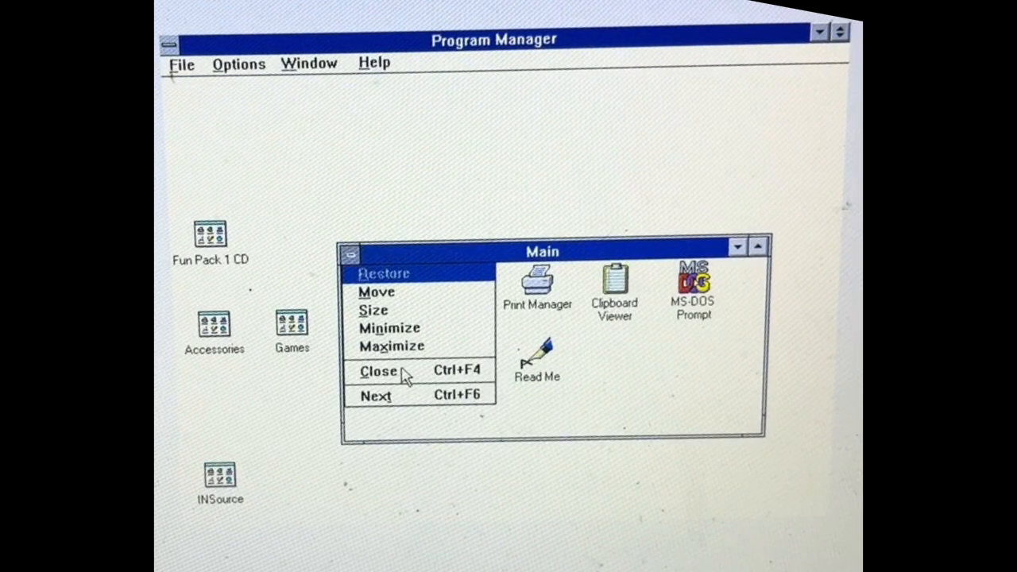
Minimize Program Manager's Main group window
{"action": "left_click", "coordinate": [379, 370]}
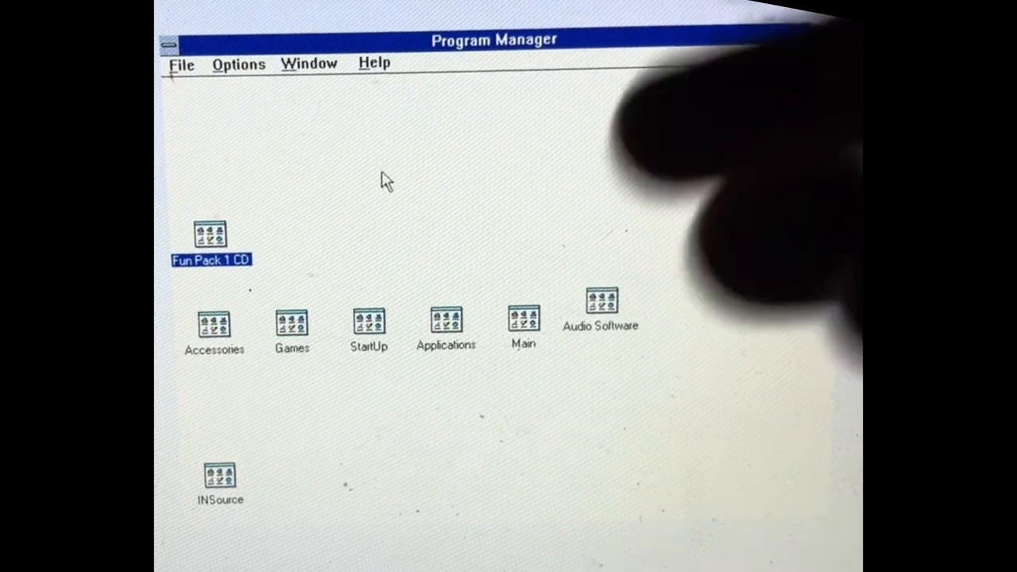